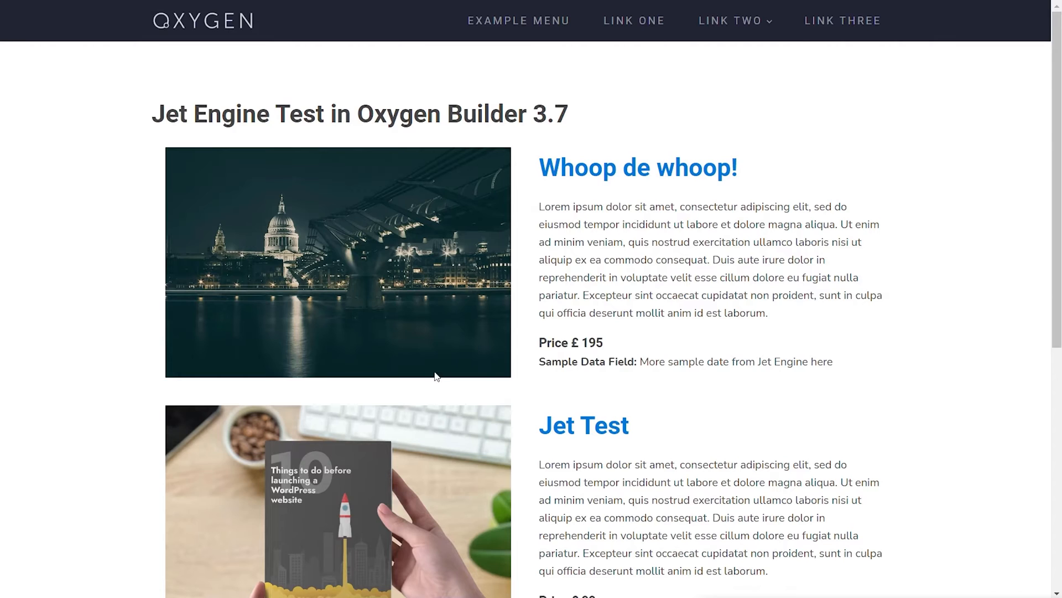
{"action": "mouse_move", "coordinate": [125, 405]}
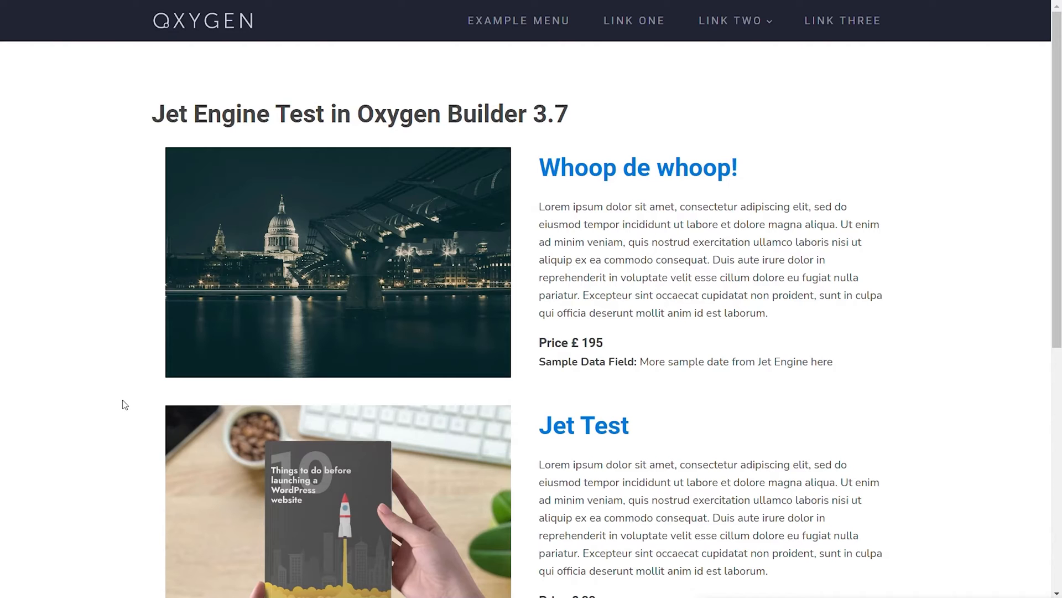
{"action": "mouse_move", "coordinate": [635, 150]}
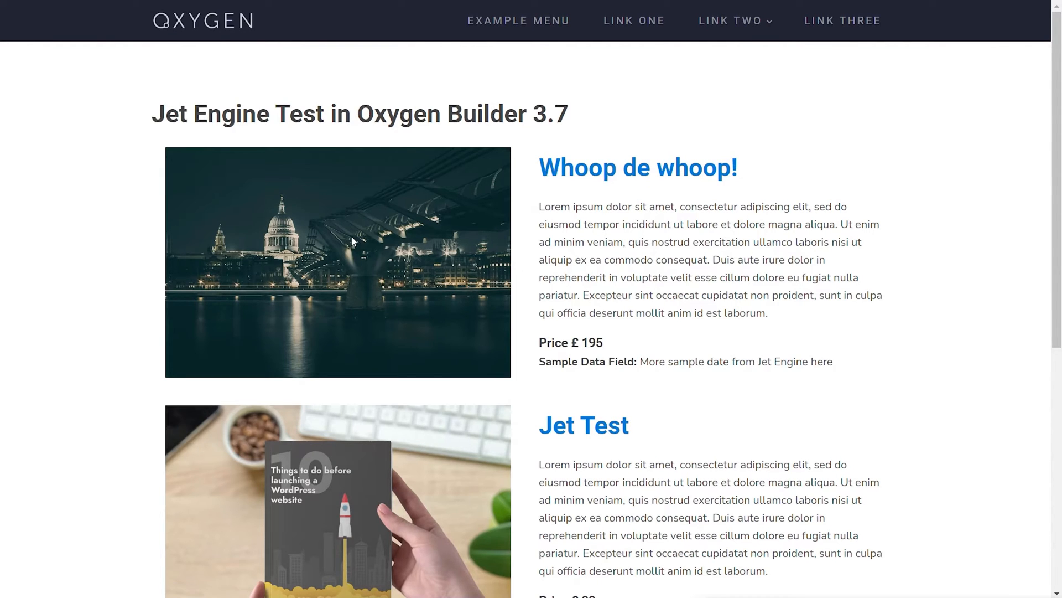
{"action": "mouse_move", "coordinate": [393, 244]}
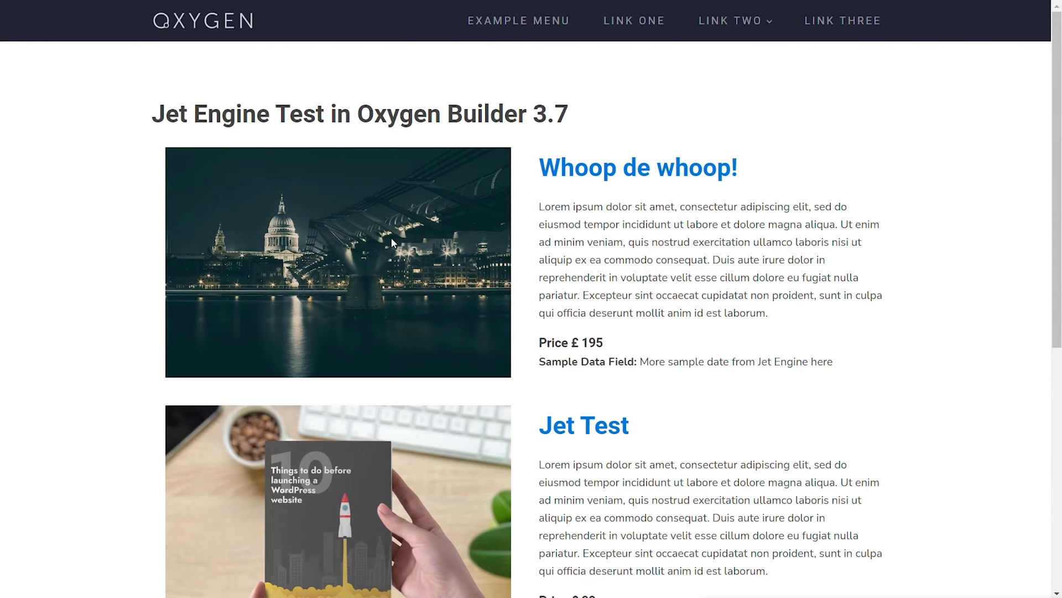
{"action": "mouse_move", "coordinate": [761, 174]}
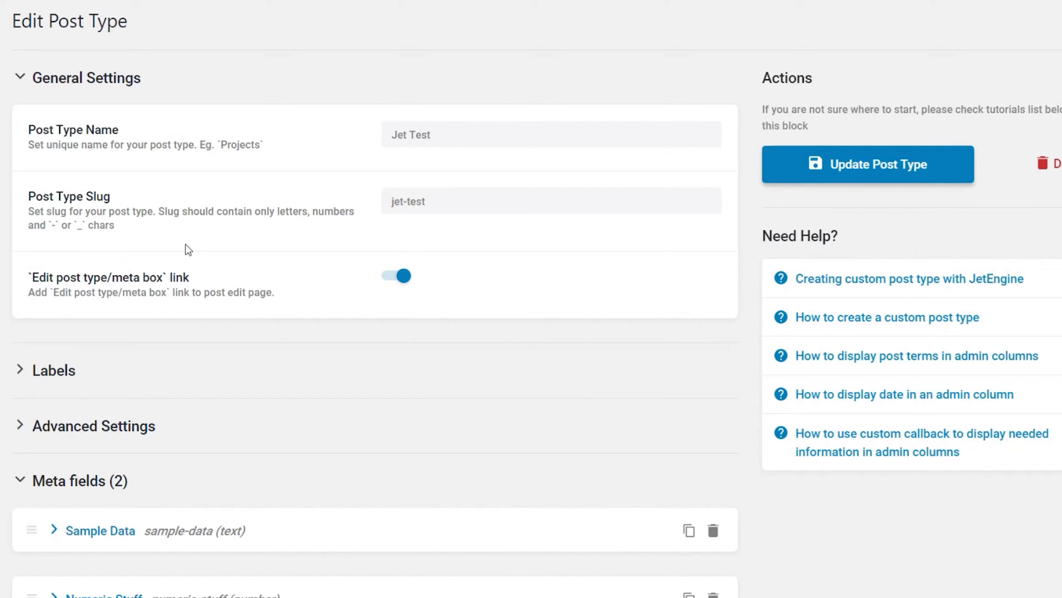
- Scroll through the Jet Test meta fields to review the Sample Data text field settings
{"action": "scroll", "scroll_direction": "down", "scroll_amount": 3}
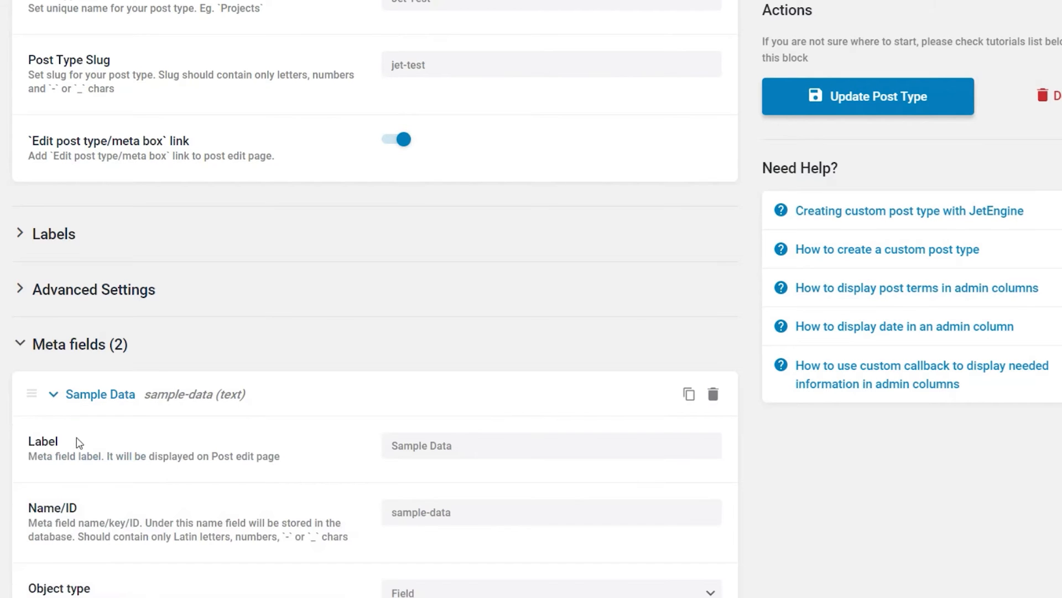
{"action": "scroll", "scroll_direction": "down", "scroll_amount": 3}
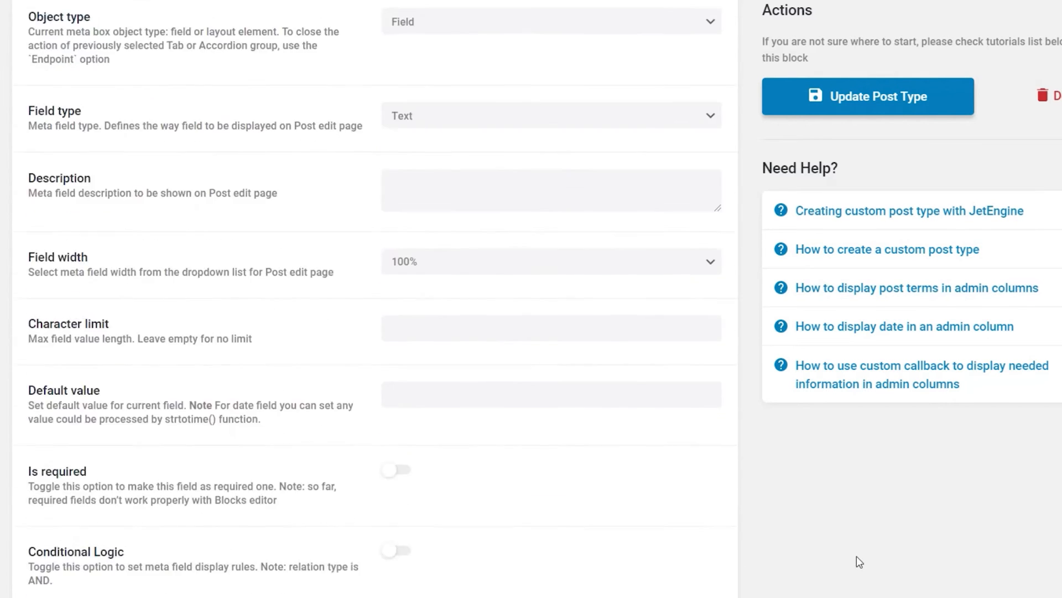
{"action": "scroll", "scroll_direction": "down", "scroll_amount": 3}
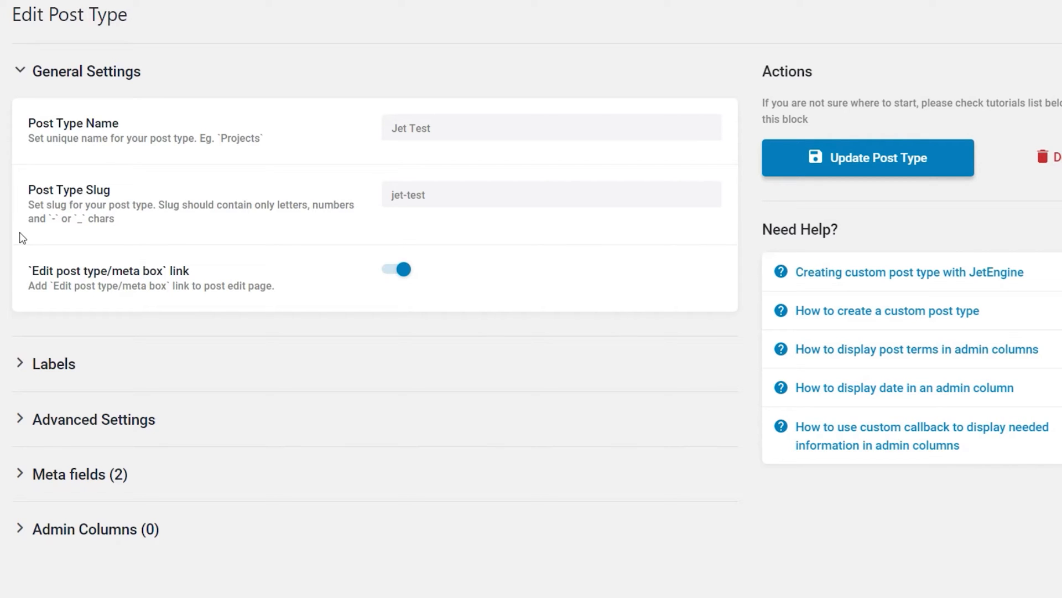
{"action": "mouse_move", "coordinate": [5, 304]}
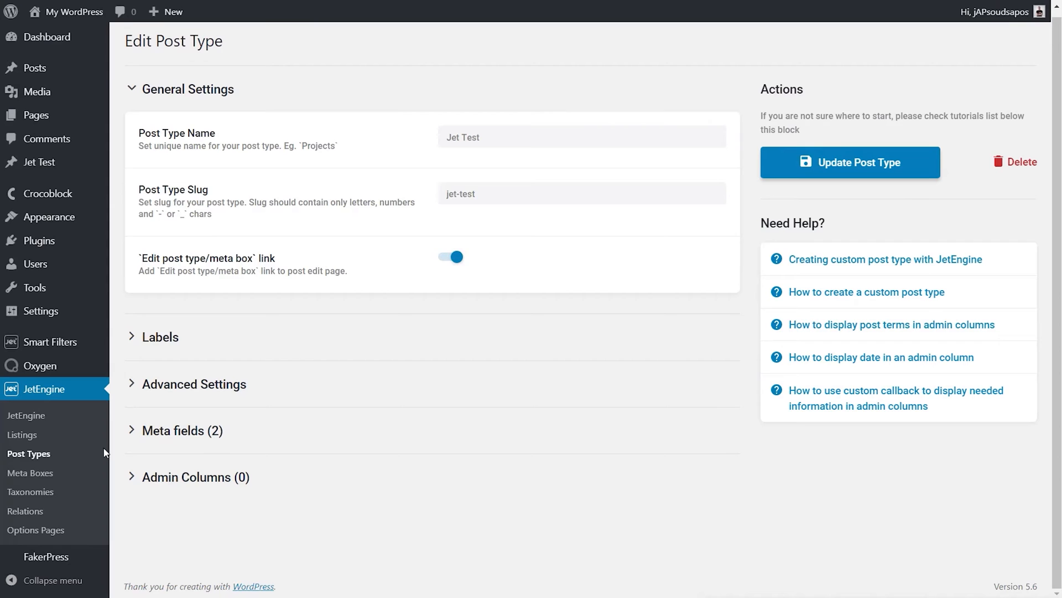
- Open the Jet Test post in the editor and review its Poem taxonomy, featured image and meta values
{"action": "left_click", "coordinate": [30, 491]}
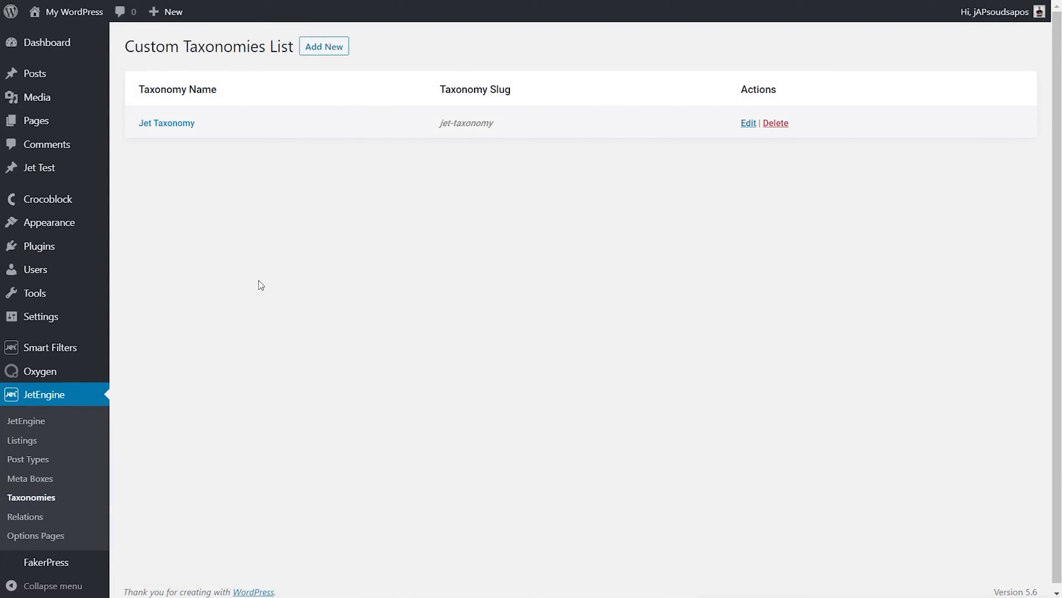
{"action": "mouse_move", "coordinate": [228, 175]}
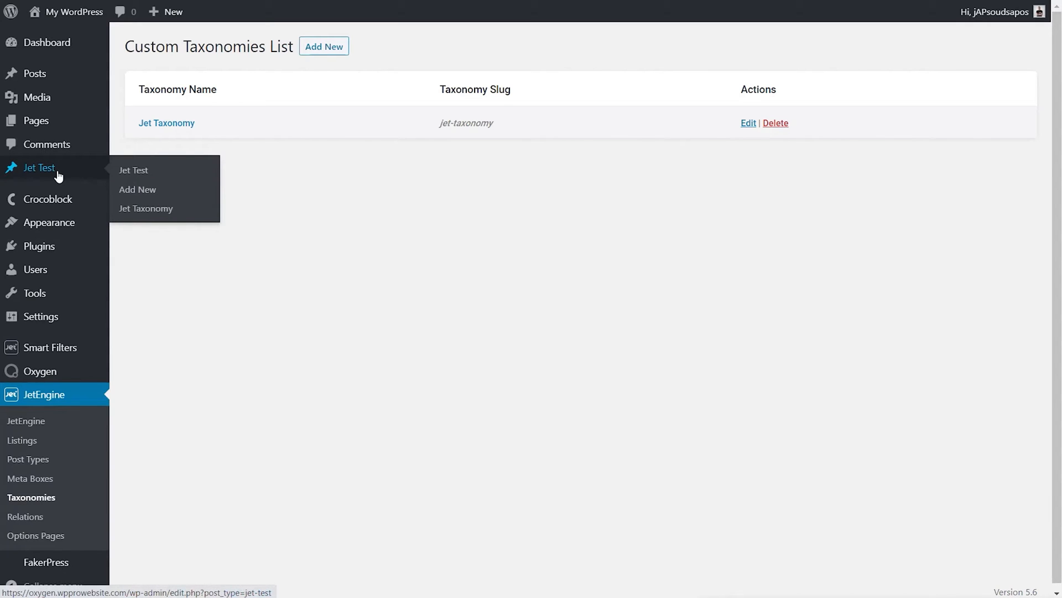
{"action": "left_click", "coordinate": [134, 171]}
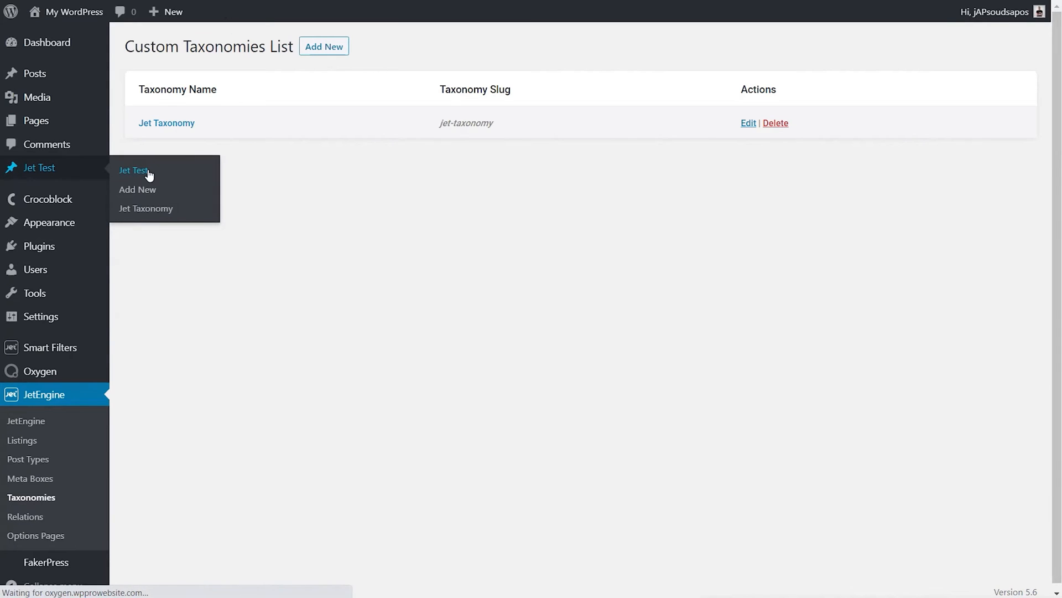
{"action": "left_click", "coordinate": [134, 170]}
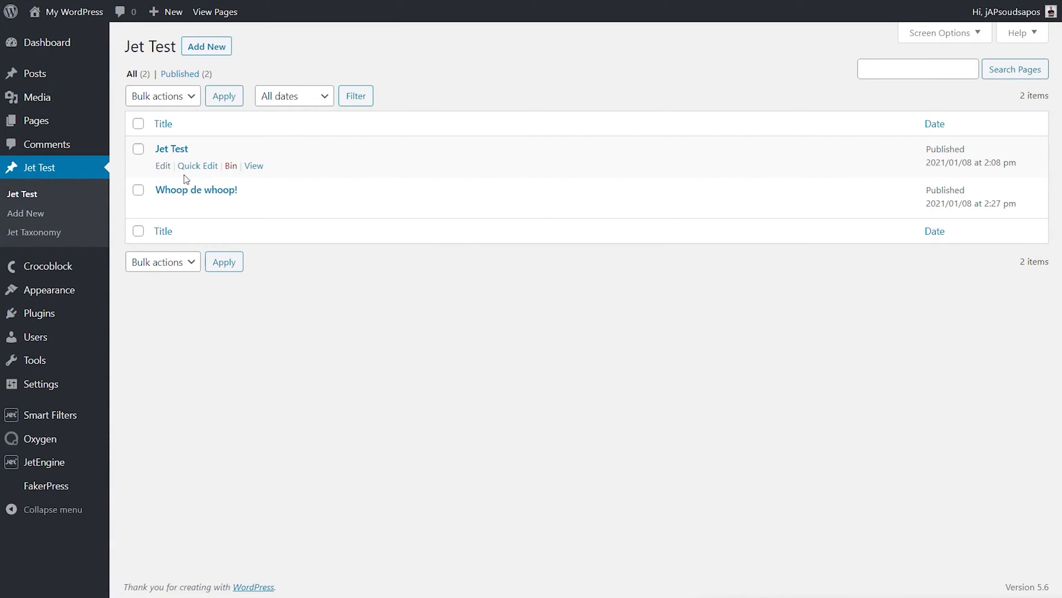
{"action": "left_click", "coordinate": [171, 148]}
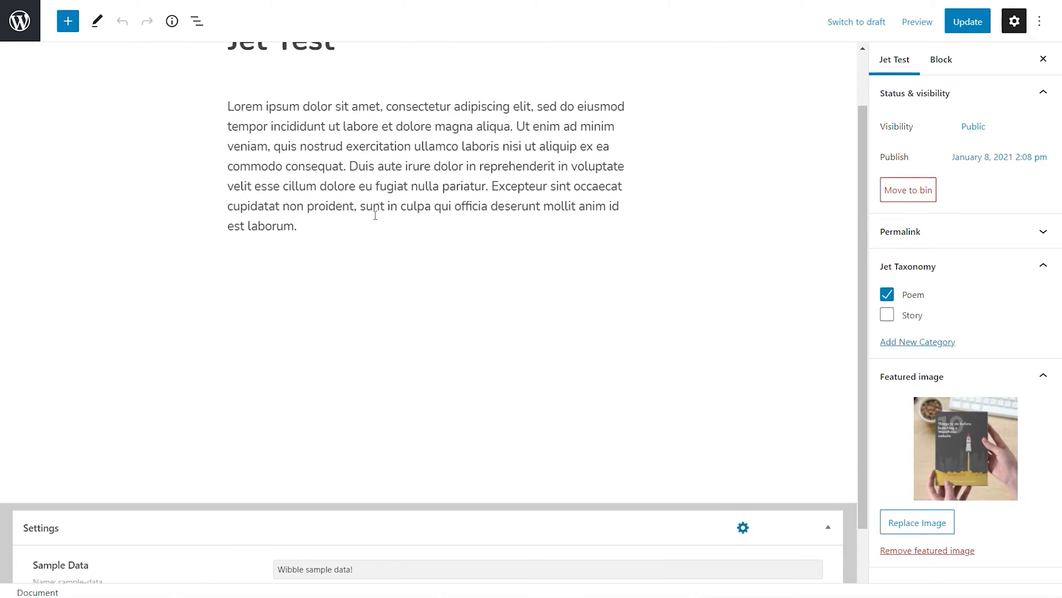
{"action": "mouse_move", "coordinate": [985, 421]}
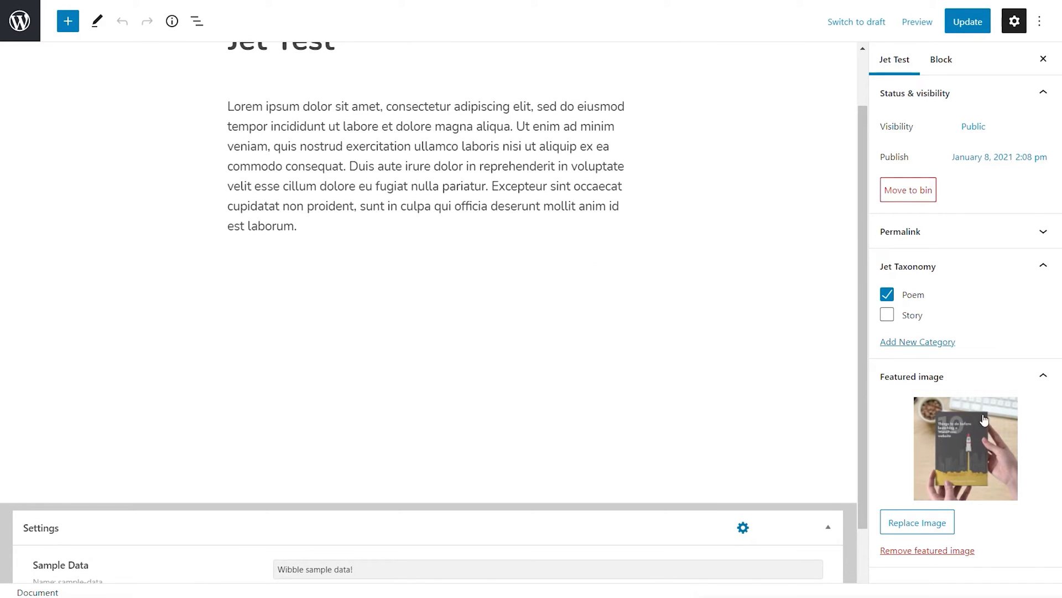
{"action": "scroll", "scroll_direction": "down", "scroll_amount": 3}
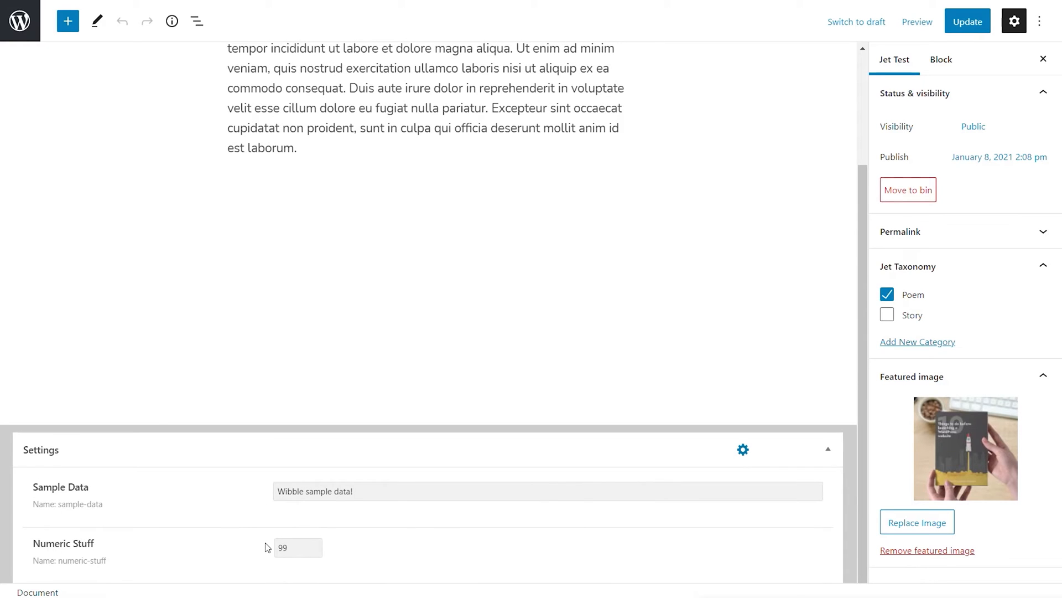
{"action": "scroll", "scroll_direction": "up", "scroll_amount": 3}
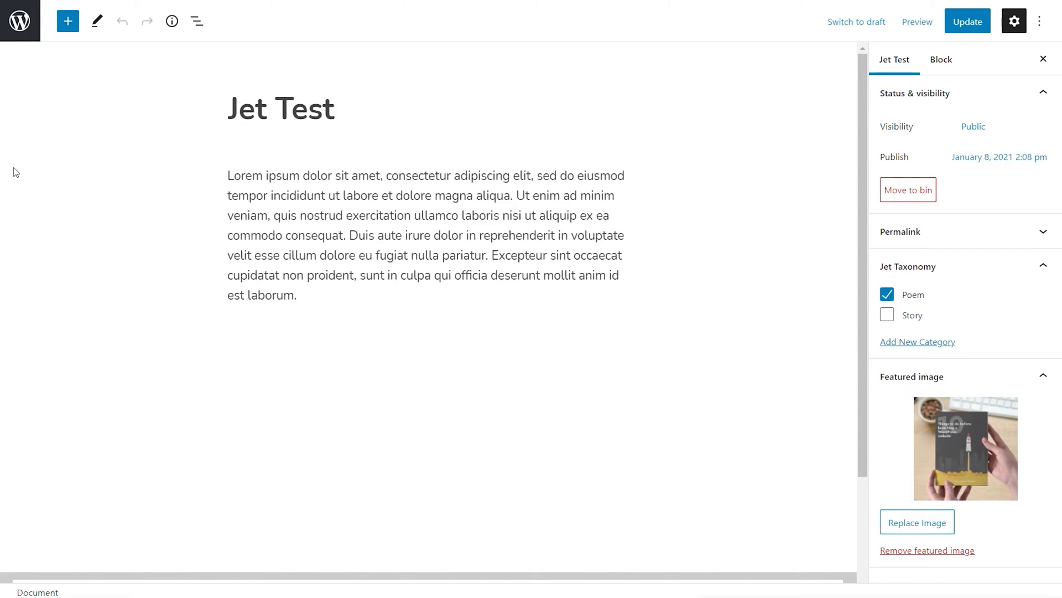
{"action": "mouse_move", "coordinate": [226, 327]}
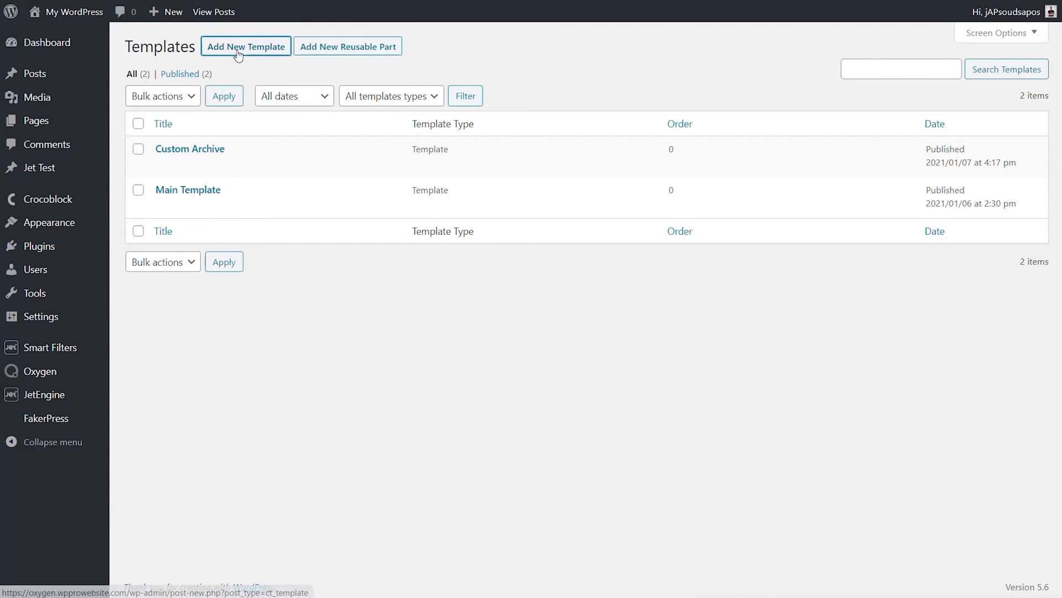
- Create a new Oxygen template titled Jet Archive inheriting its design from Main Template
{"action": "left_click", "coordinate": [246, 47]}
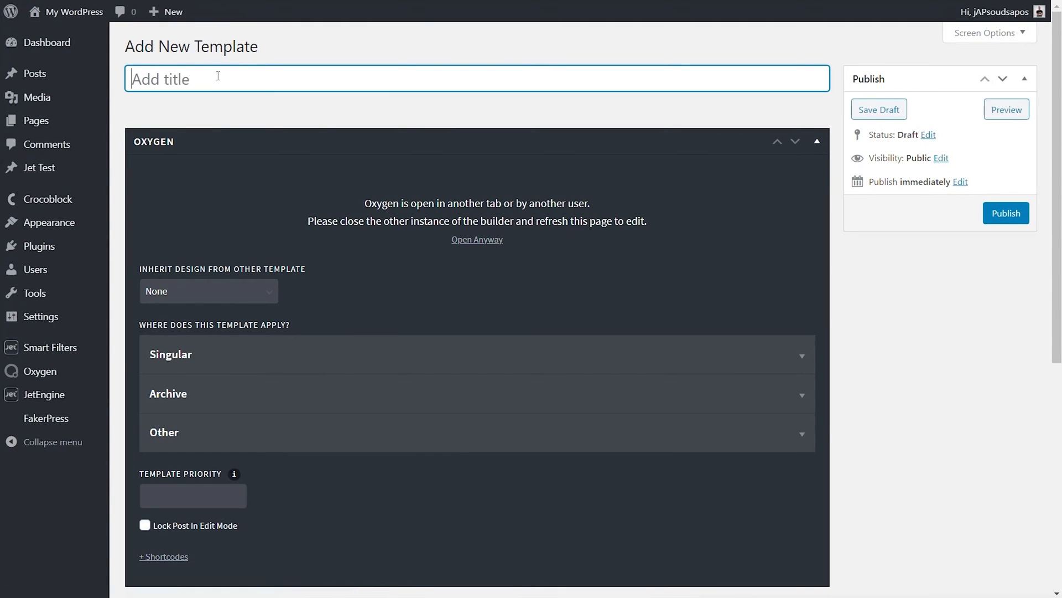
{"action": "type", "text": "Jet Archive"}
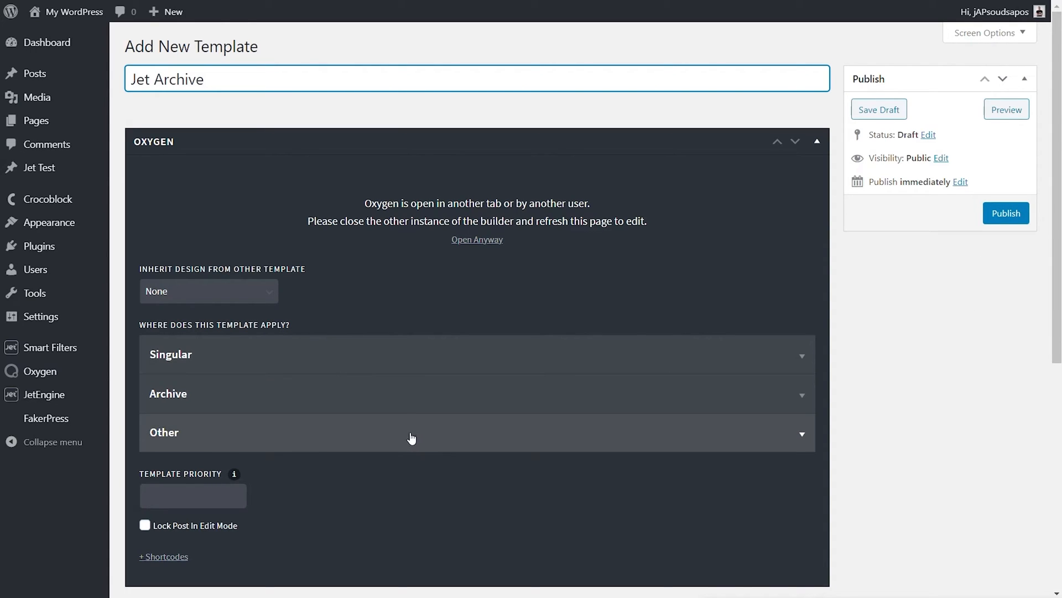
{"action": "left_click", "coordinate": [208, 291]}
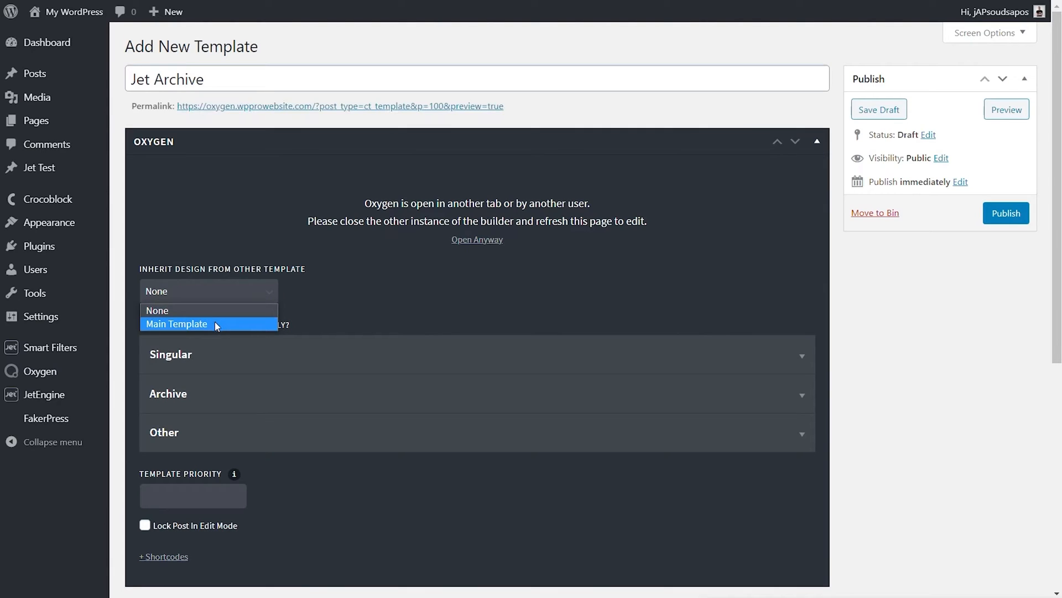
{"action": "left_click", "coordinate": [176, 323]}
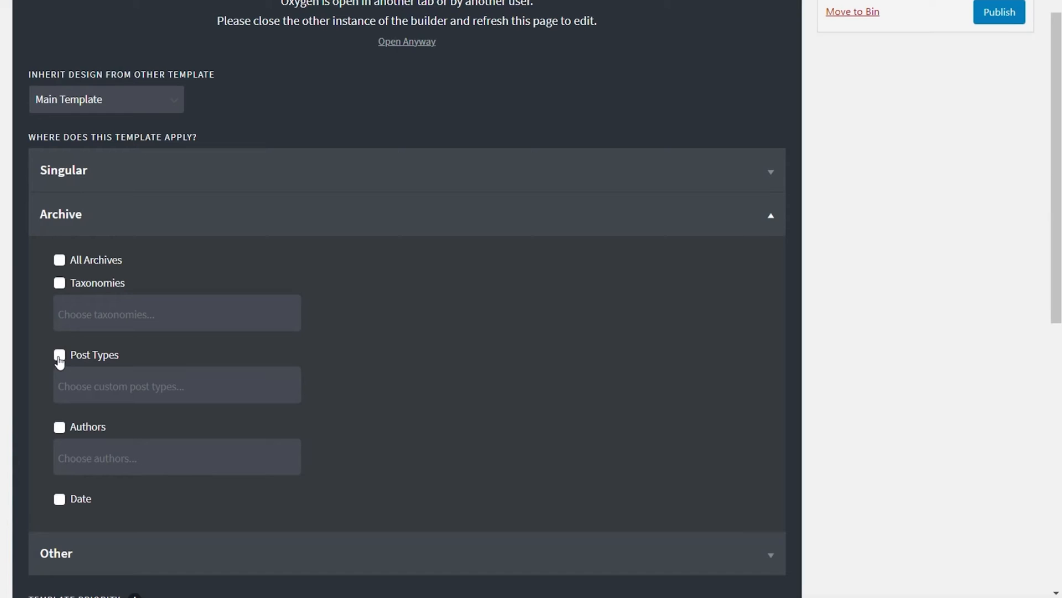
- Apply the template to jet-test post type archives and publish it
{"action": "left_click", "coordinate": [60, 355]}
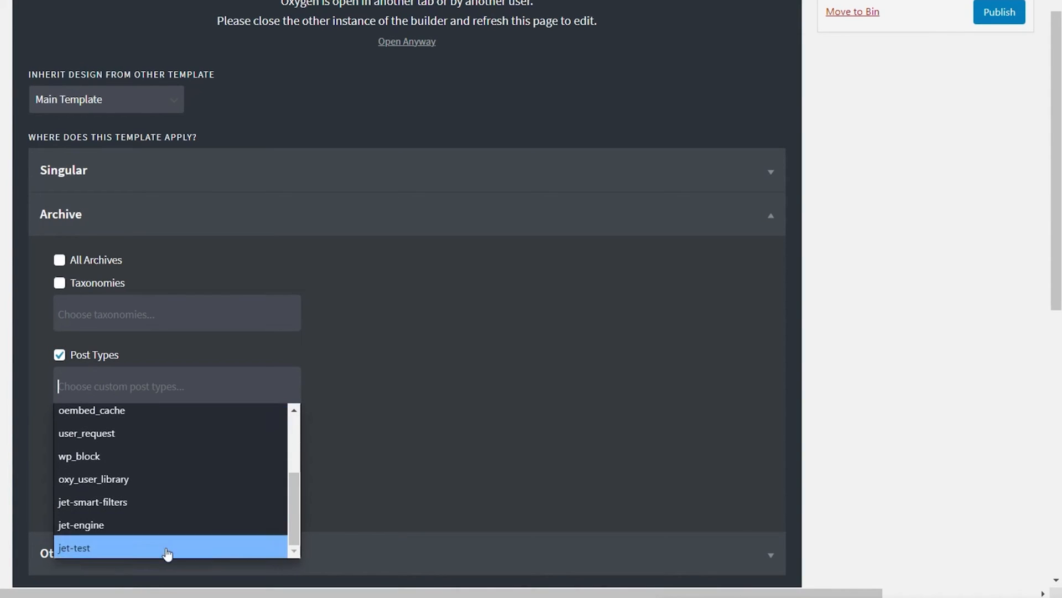
{"action": "left_click", "coordinate": [74, 548]}
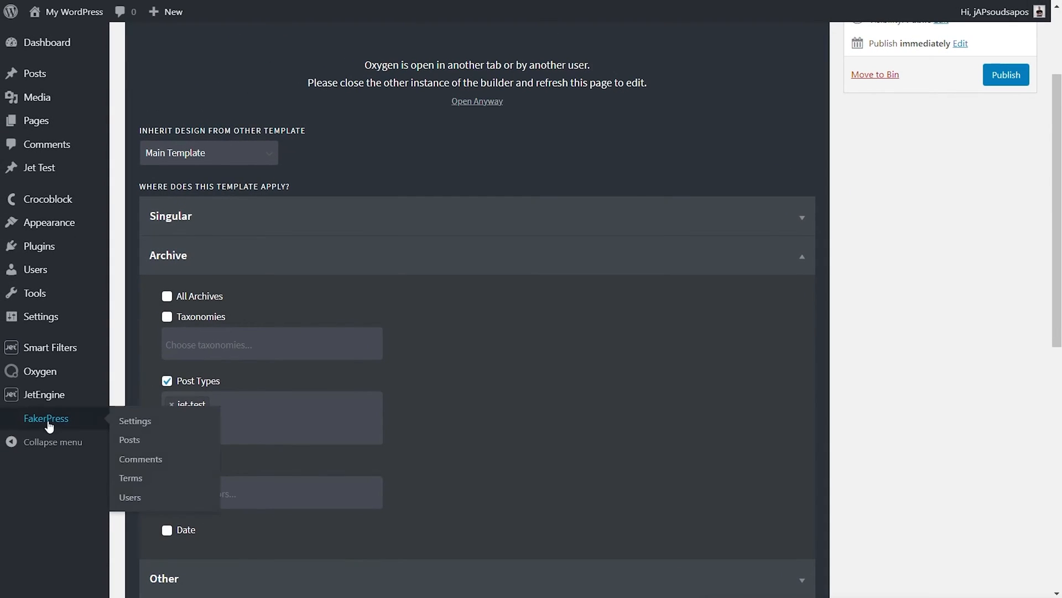
{"action": "mouse_move", "coordinate": [43, 394]}
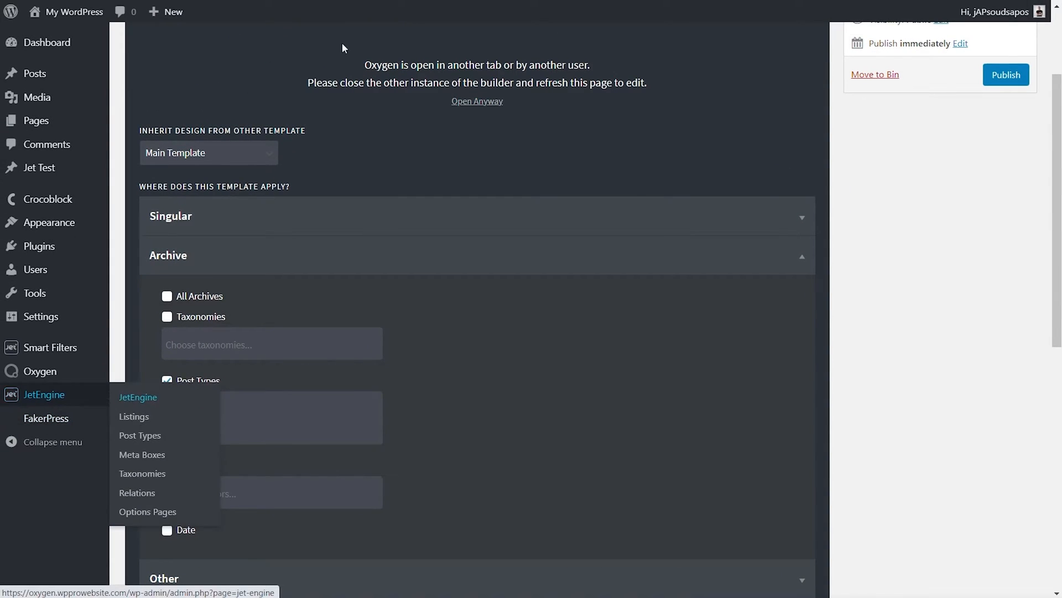
{"action": "left_click", "coordinate": [138, 396]}
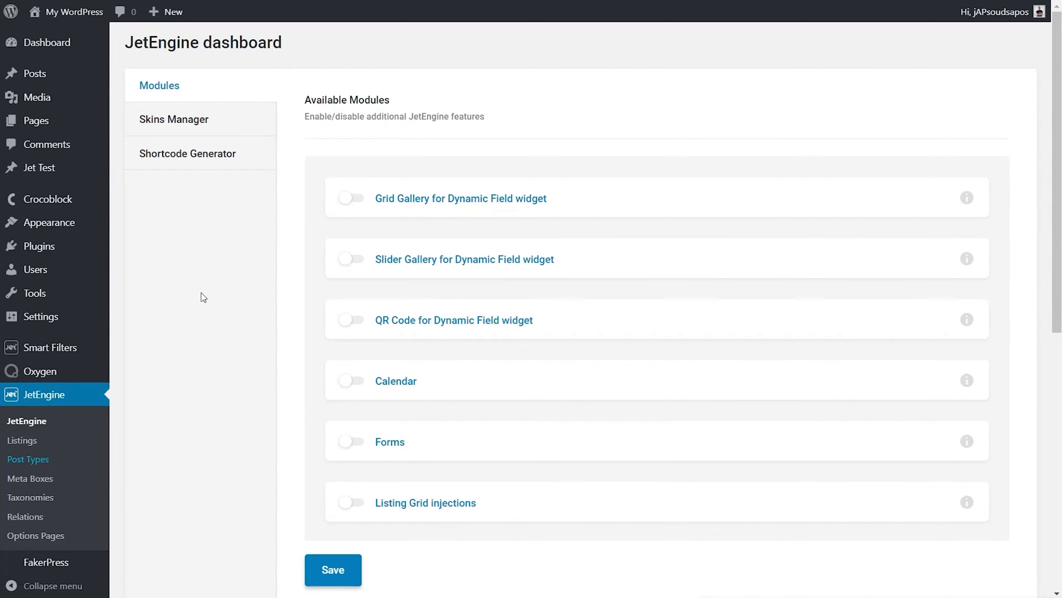
{"action": "left_click", "coordinate": [29, 458]}
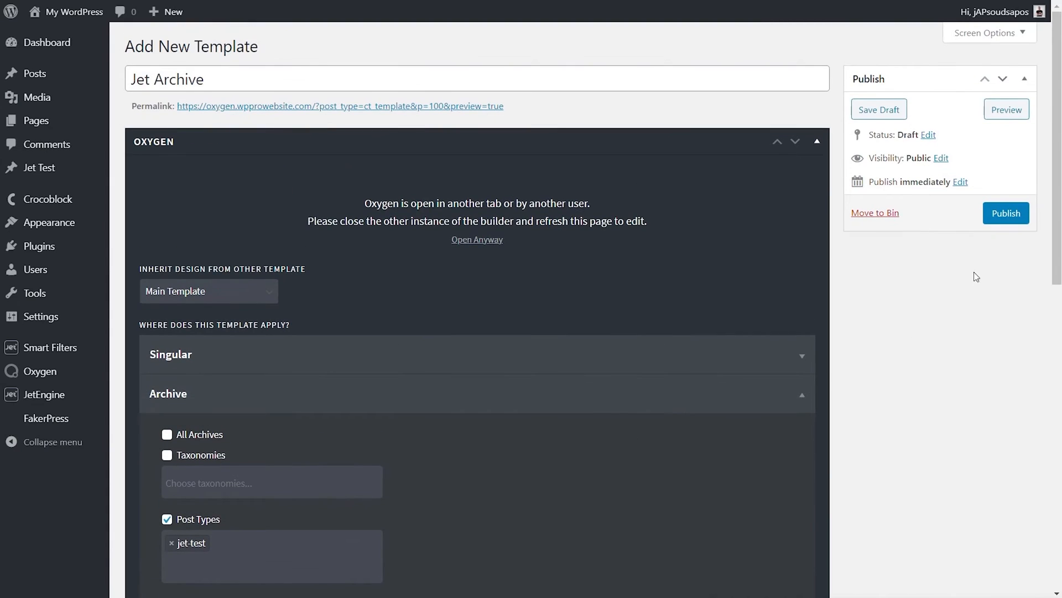
{"action": "left_click", "coordinate": [1006, 212]}
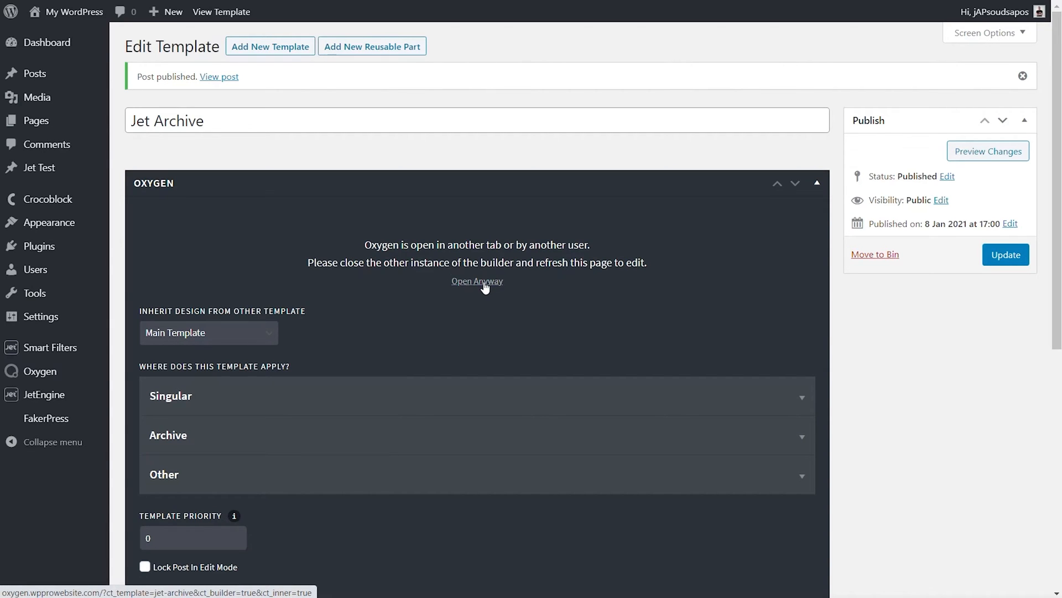
- Open the template in the visual builder and add a heading reading Jet Test Archive to the section
{"action": "left_click", "coordinate": [476, 280]}
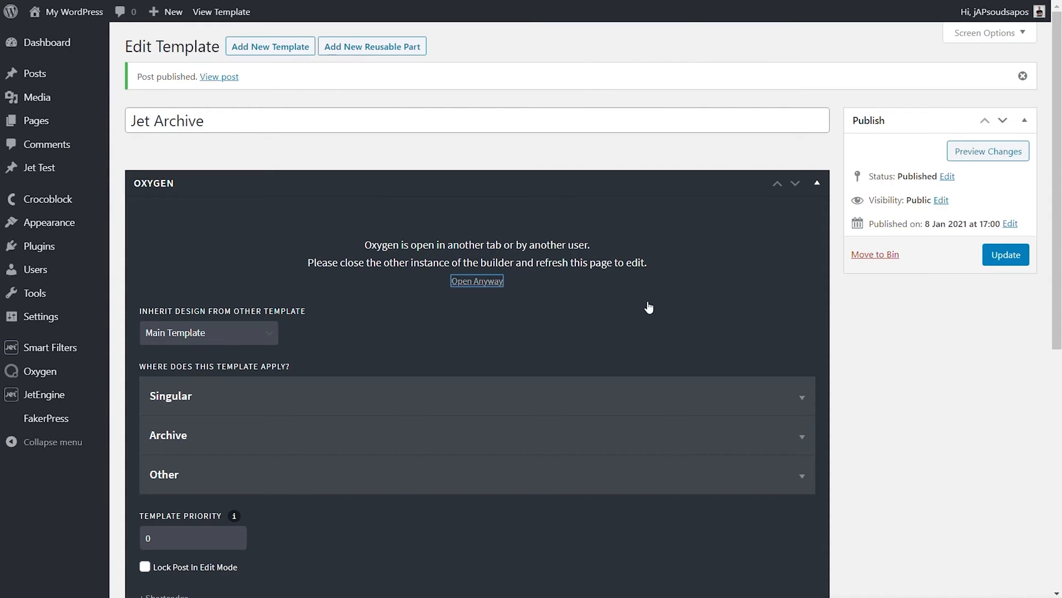
{"action": "left_click", "coordinate": [476, 280]}
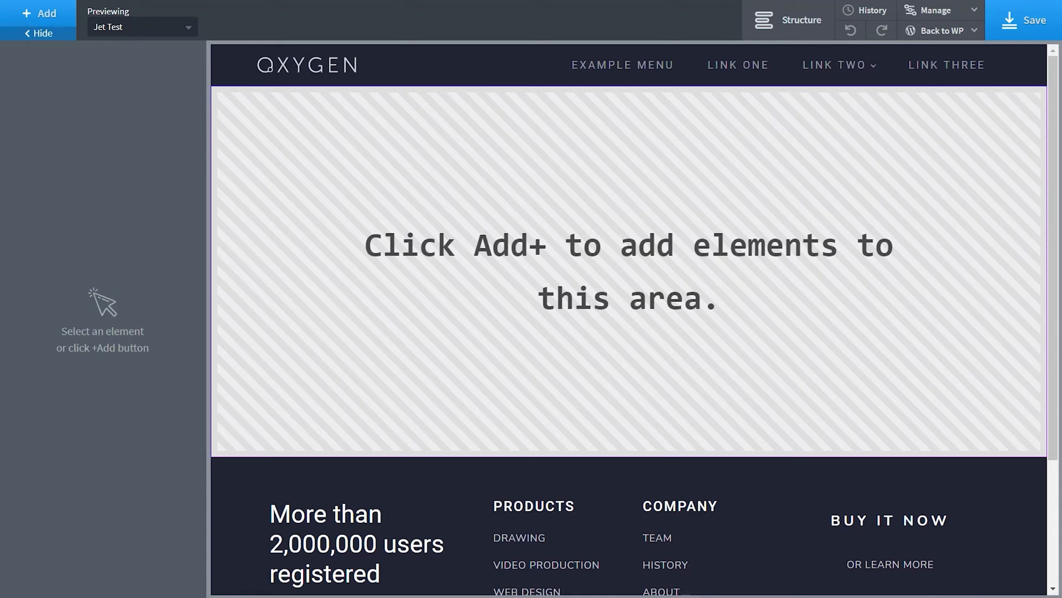
{"action": "left_click", "coordinate": [39, 13]}
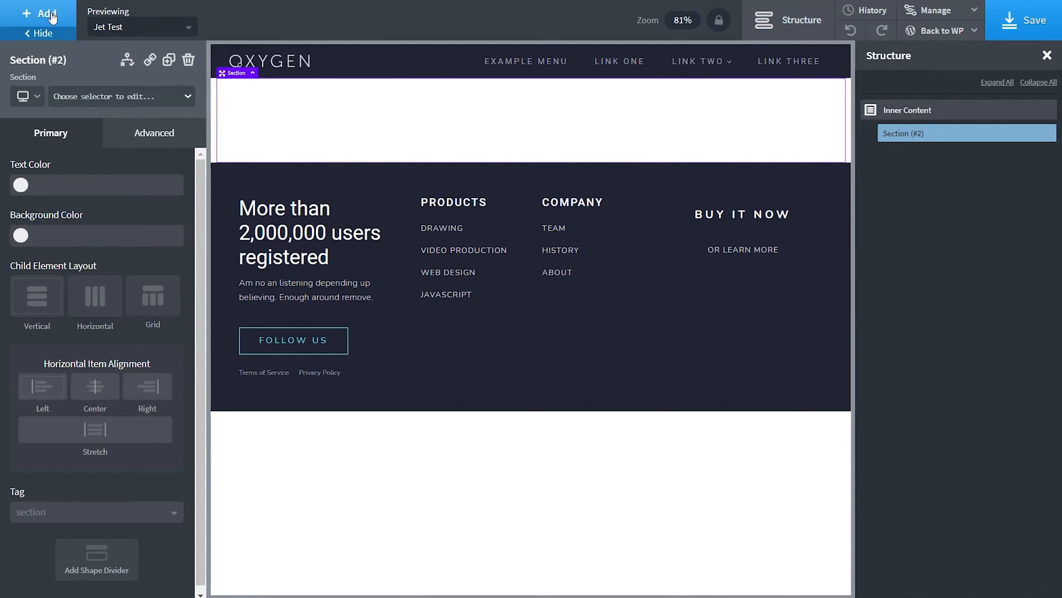
{"action": "left_click", "coordinate": [39, 13]}
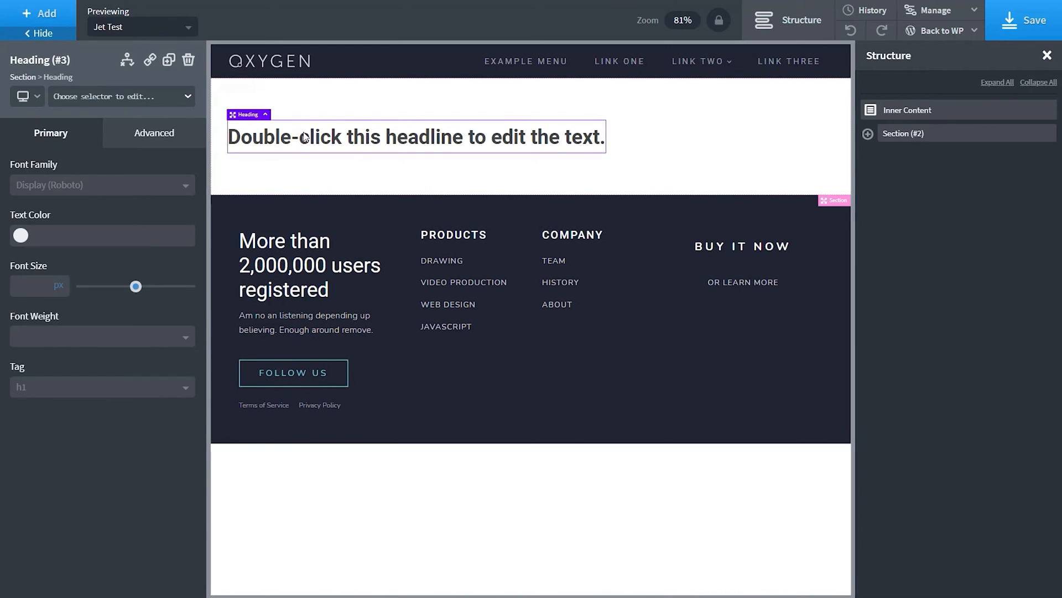
{"action": "double_click", "coordinate": [417, 136]}
{"action": "type", "text": "Jet Test Archive"}
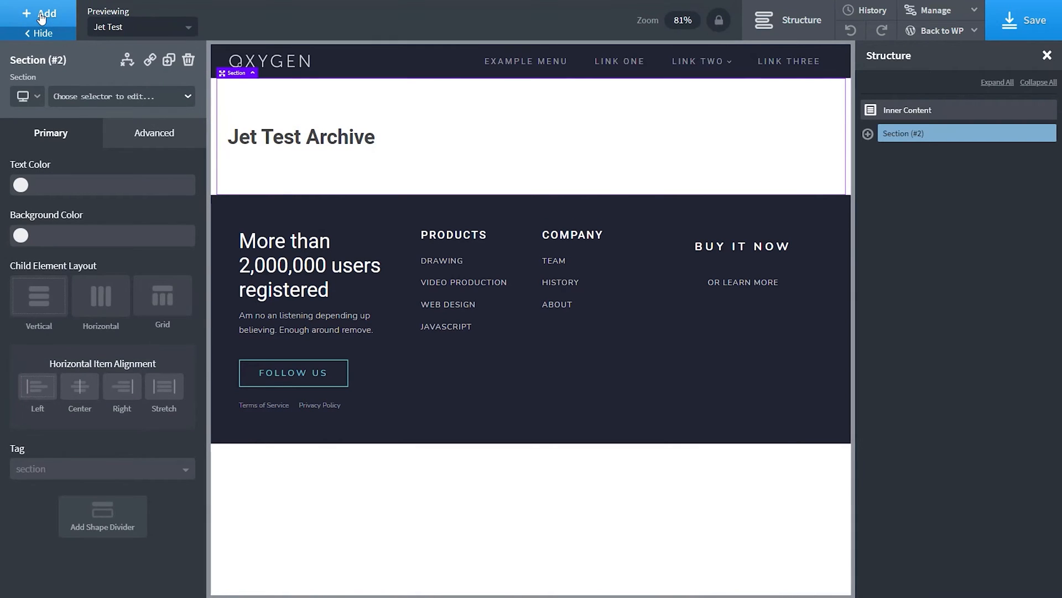
{"action": "left_click", "coordinate": [38, 13]}
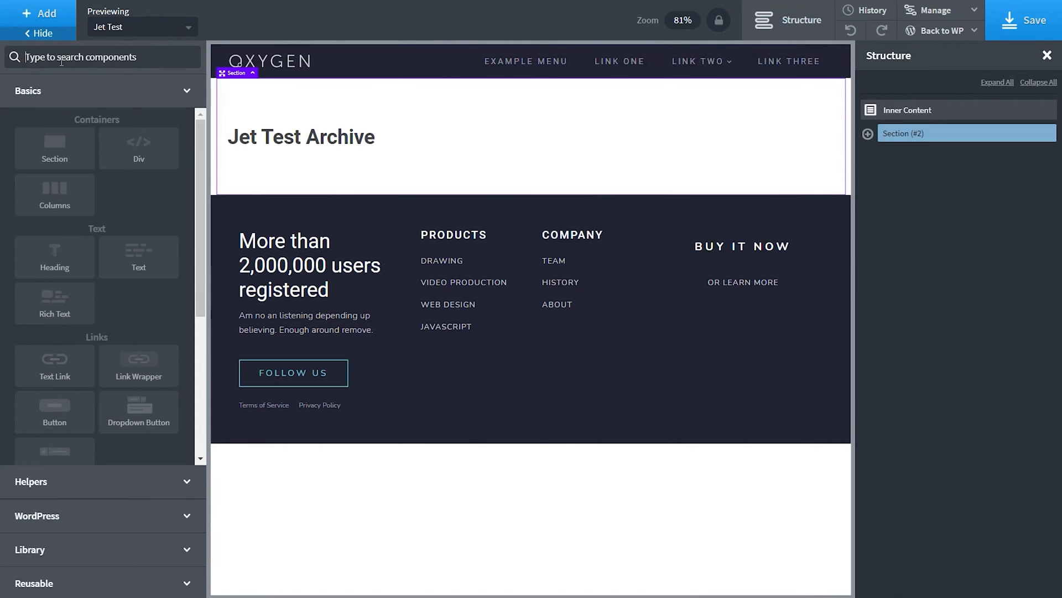
- Add a Repeater below the heading and give its inner Div a two-column 50% layout
{"action": "type", "text": "repe"}
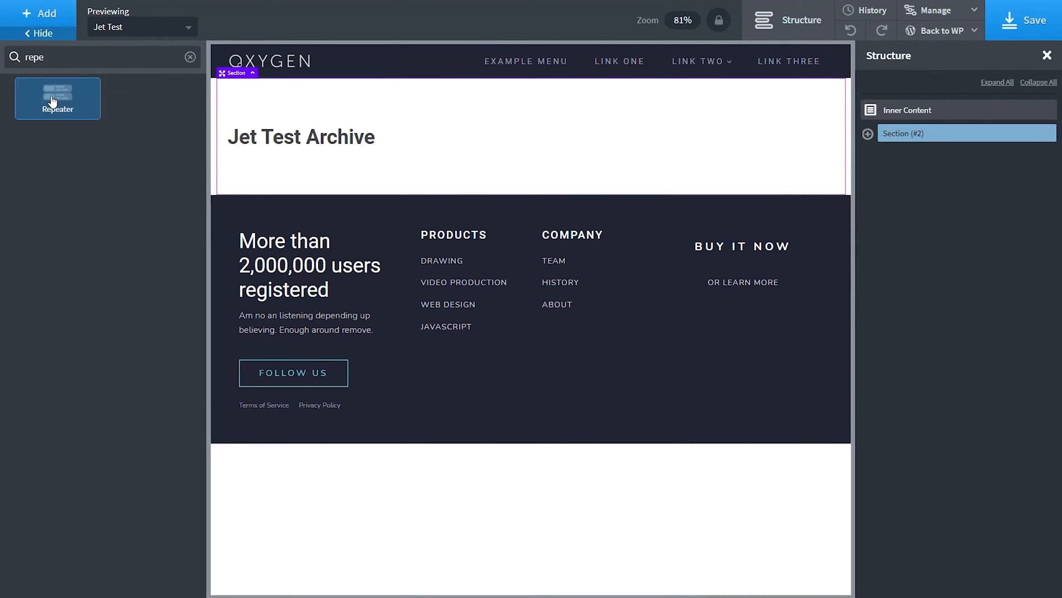
{"action": "left_click", "coordinate": [57, 99]}
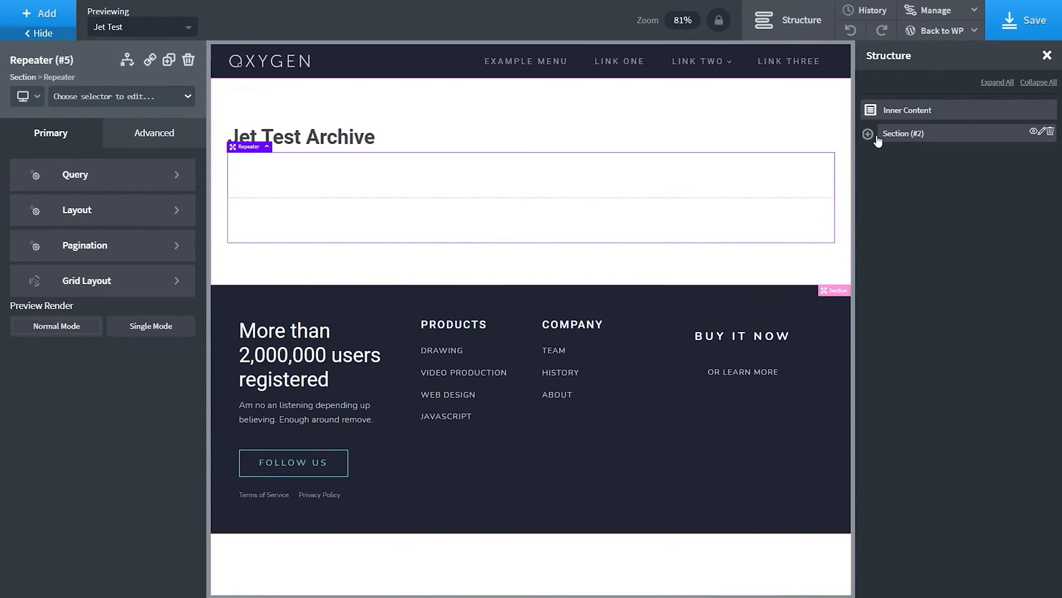
{"action": "left_click", "coordinate": [868, 133]}
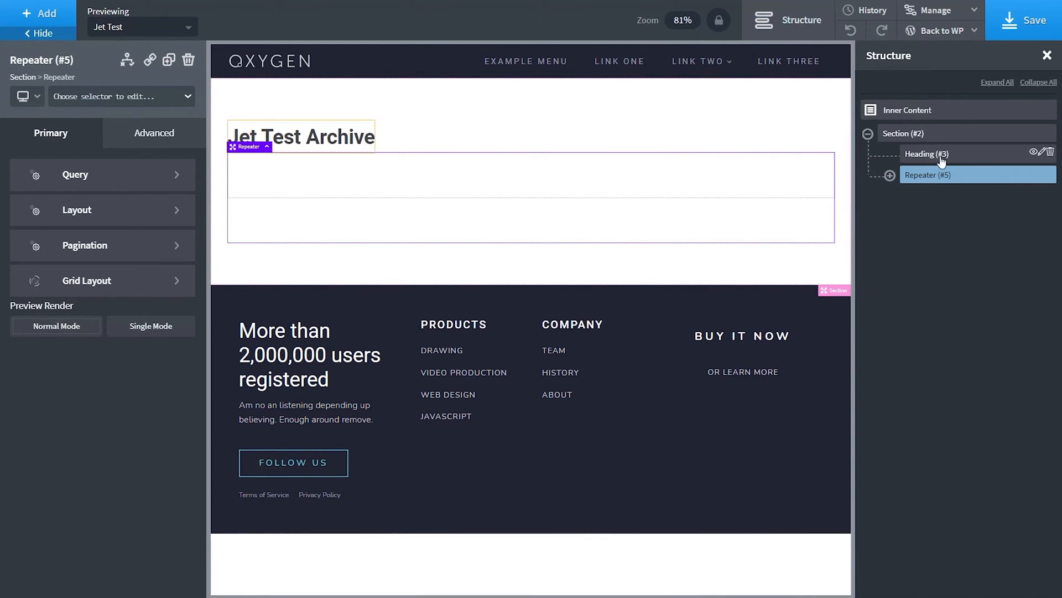
{"action": "left_click", "coordinate": [891, 175]}
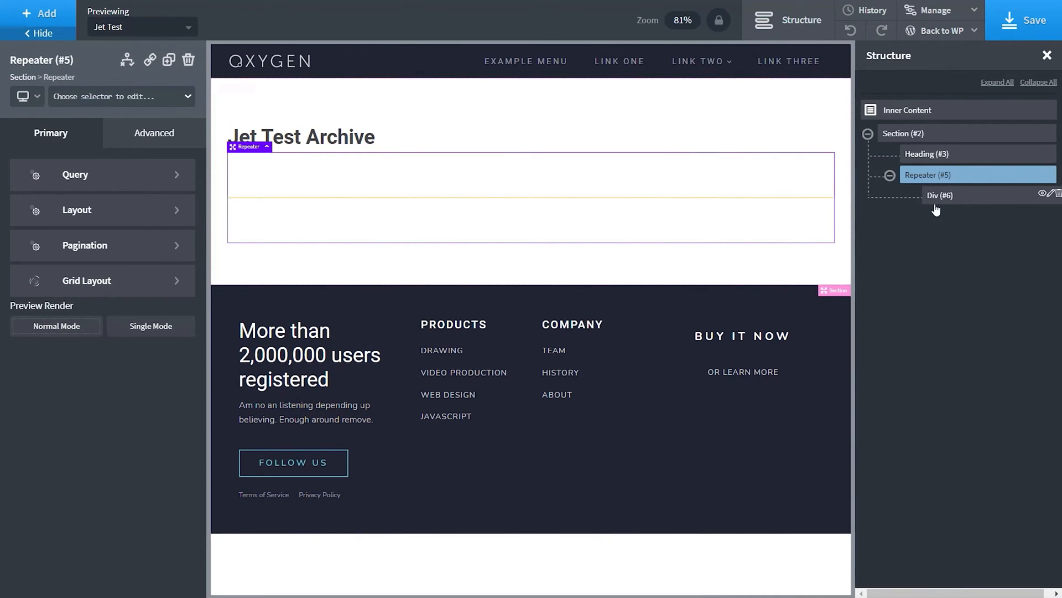
{"action": "left_click", "coordinate": [941, 195]}
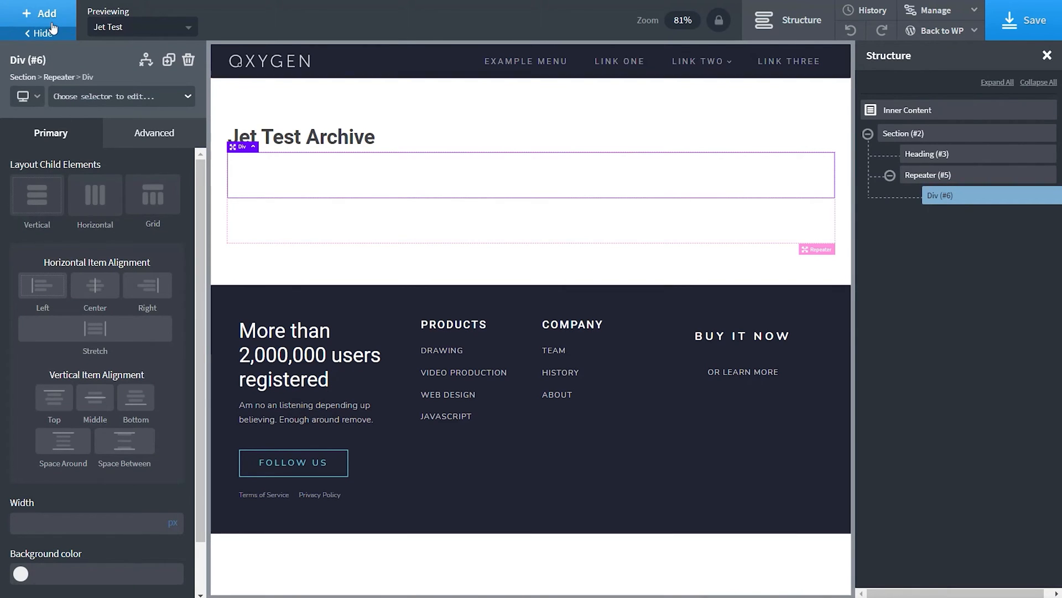
{"action": "left_click", "coordinate": [40, 14]}
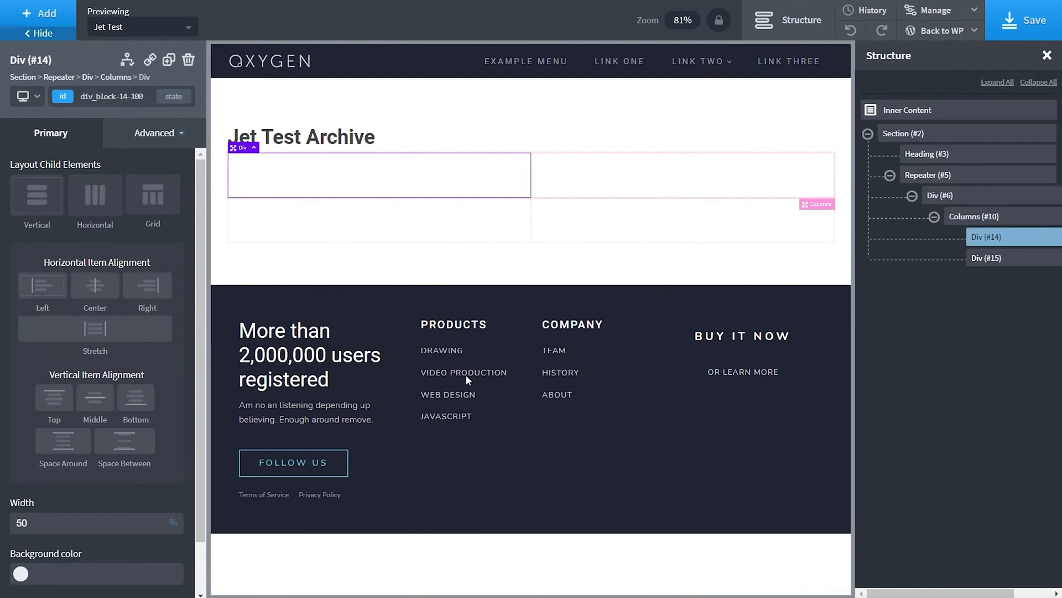
{"action": "mouse_move", "coordinate": [39, 14]}
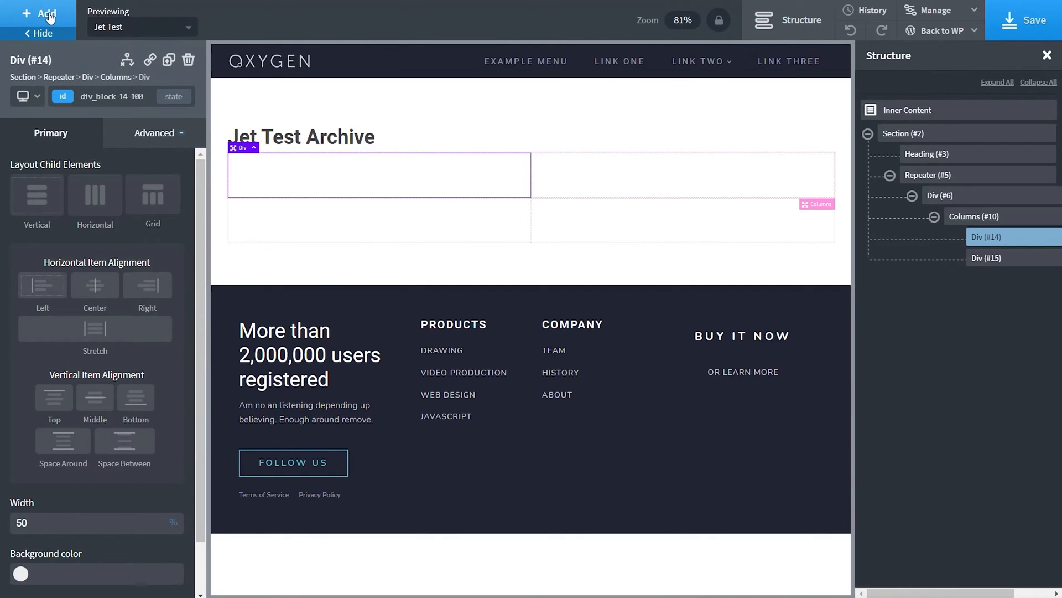
- Add an Image to the left column sourced from the post's Featured Image at 600 by 600
{"action": "left_click", "coordinate": [39, 14]}
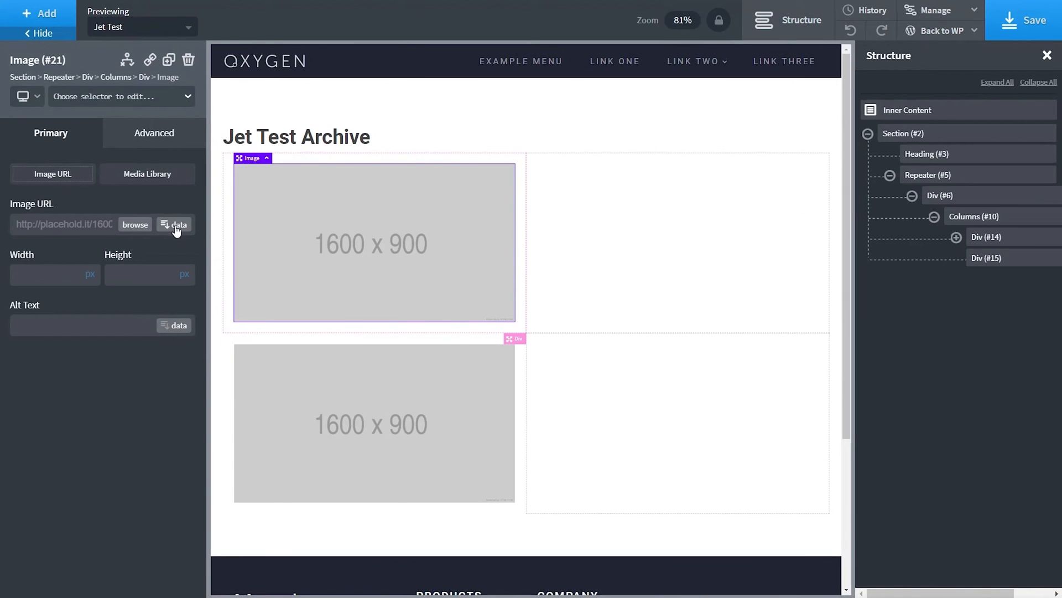
{"action": "left_click", "coordinate": [174, 224]}
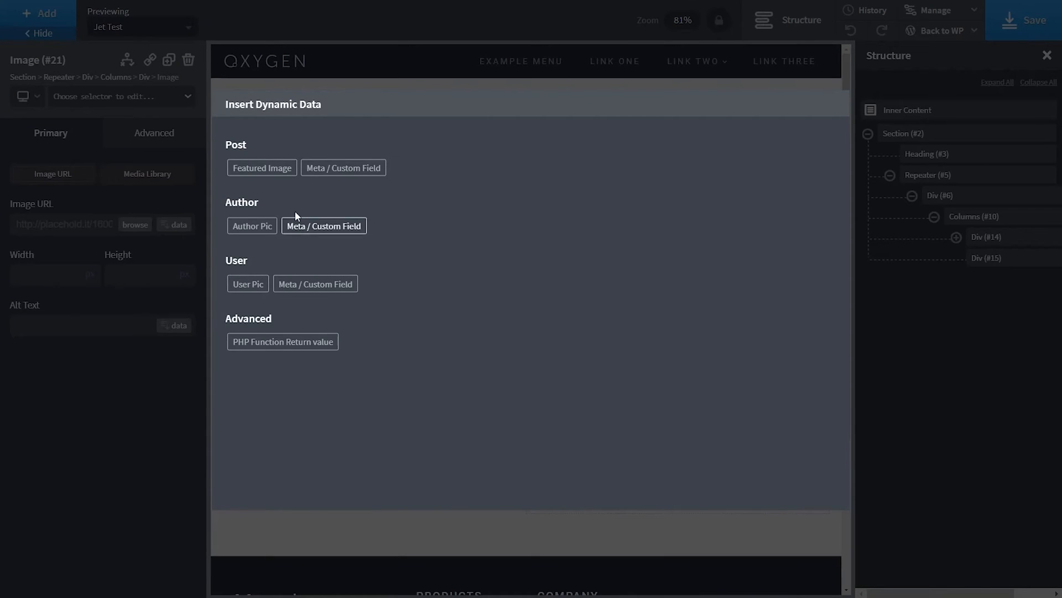
{"action": "left_click", "coordinate": [261, 167]}
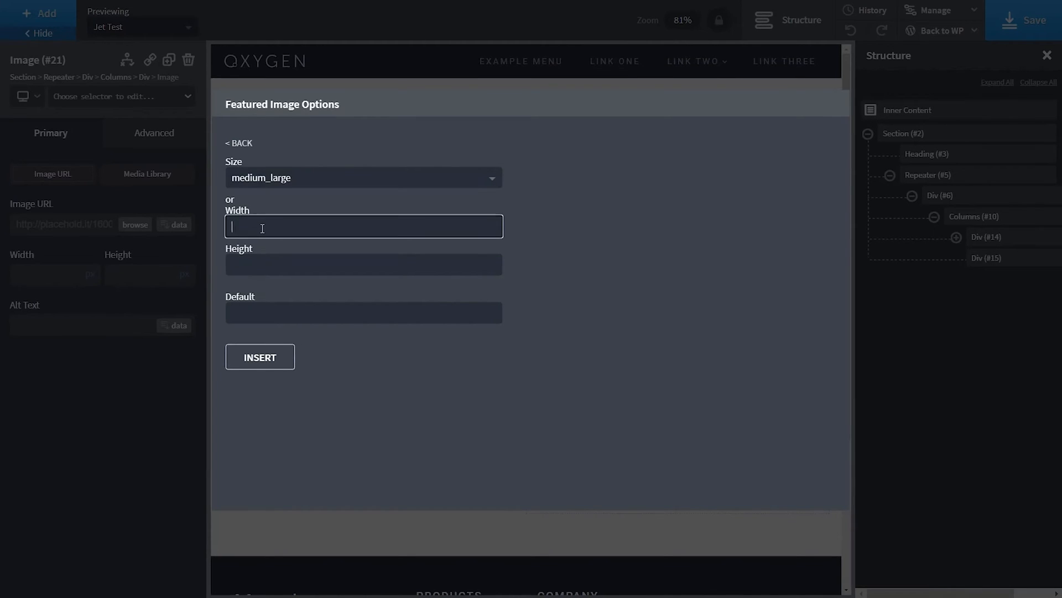
{"action": "type", "text": "600"}
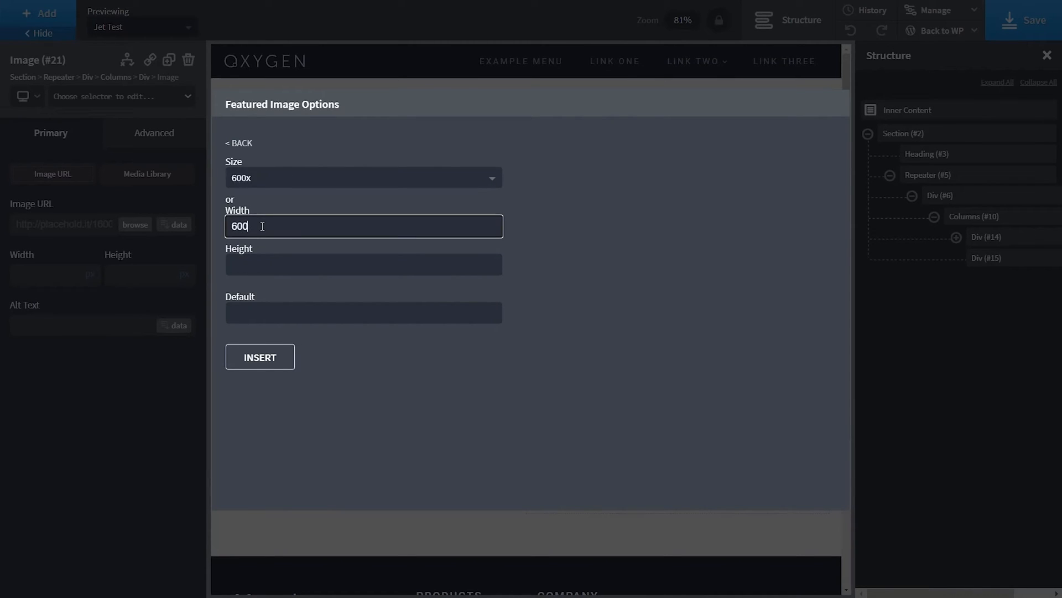
{"action": "type", "text": "600"}
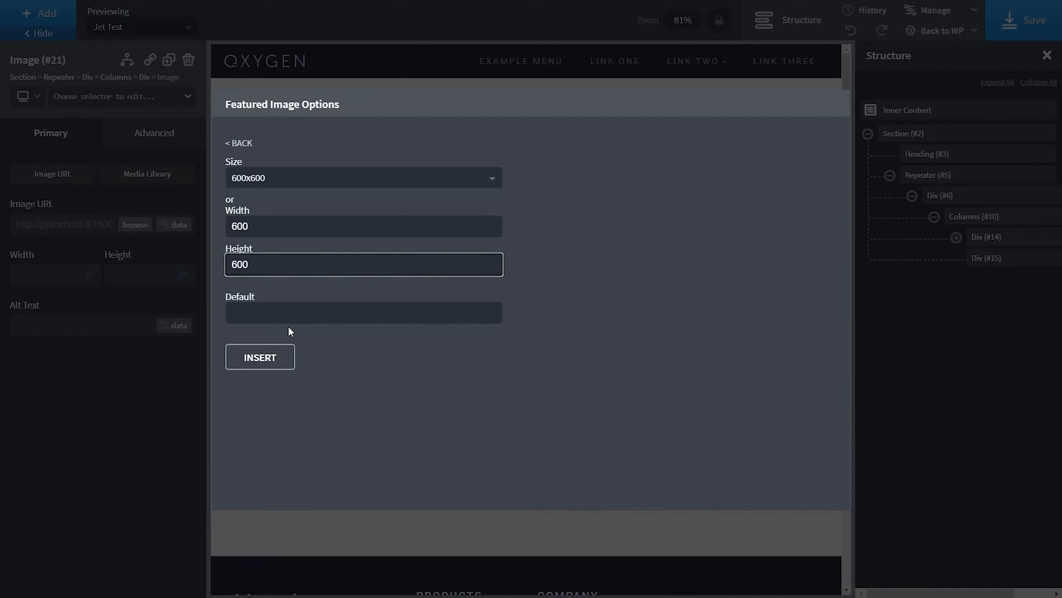
{"action": "left_click", "coordinate": [258, 357]}
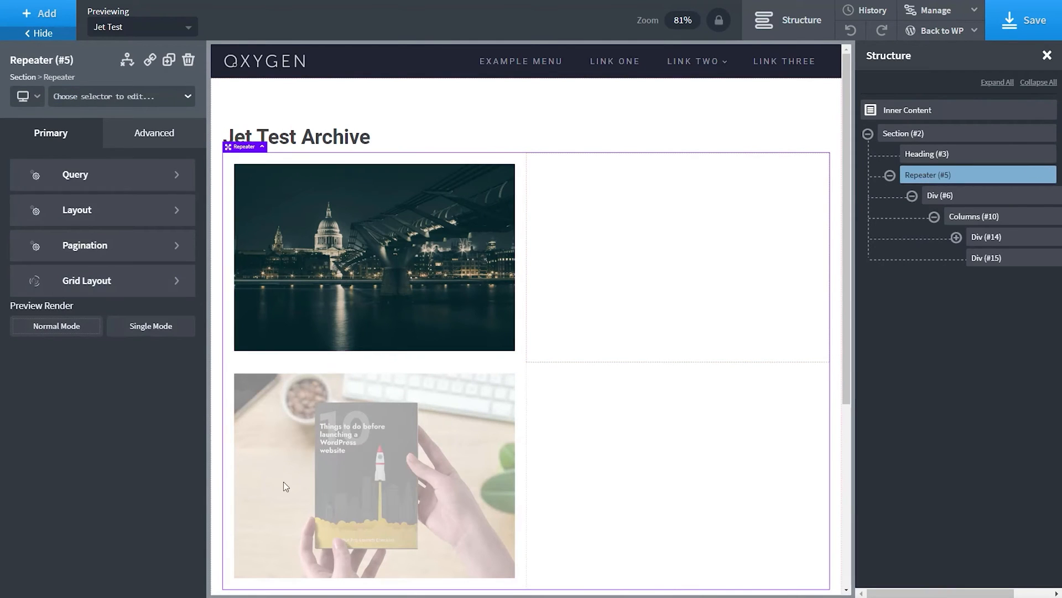
- Set the repeater's query to custom with post type jet-test
{"action": "left_click", "coordinate": [75, 173]}
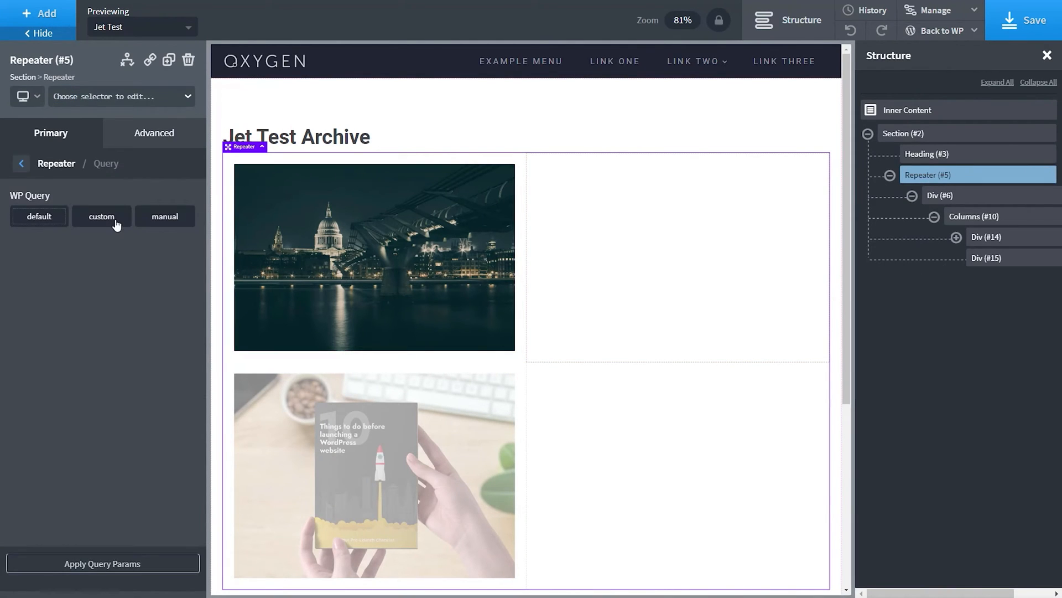
{"action": "left_click", "coordinate": [100, 215]}
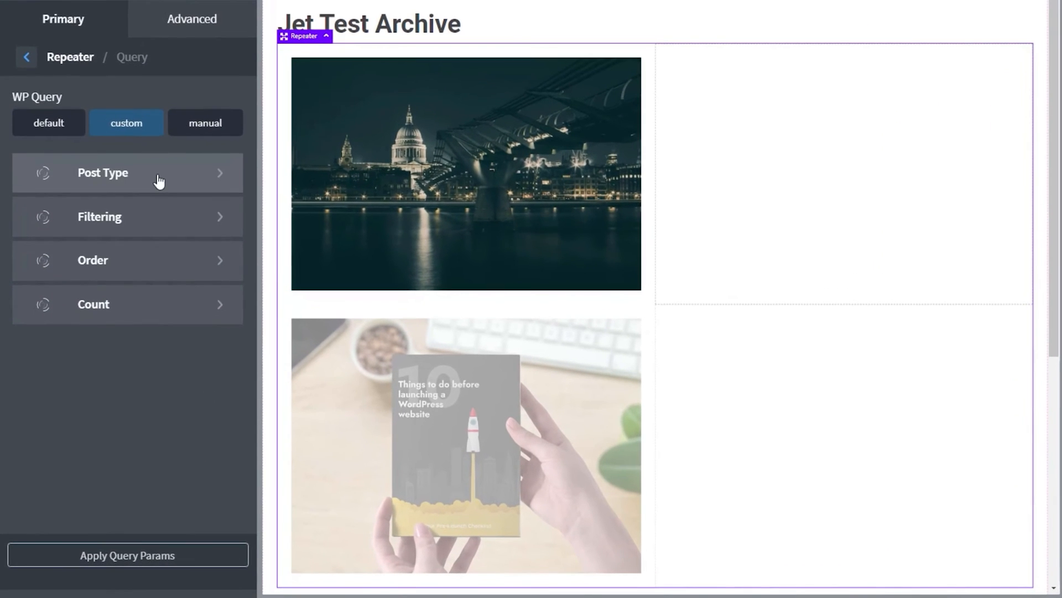
{"action": "left_click", "coordinate": [101, 173]}
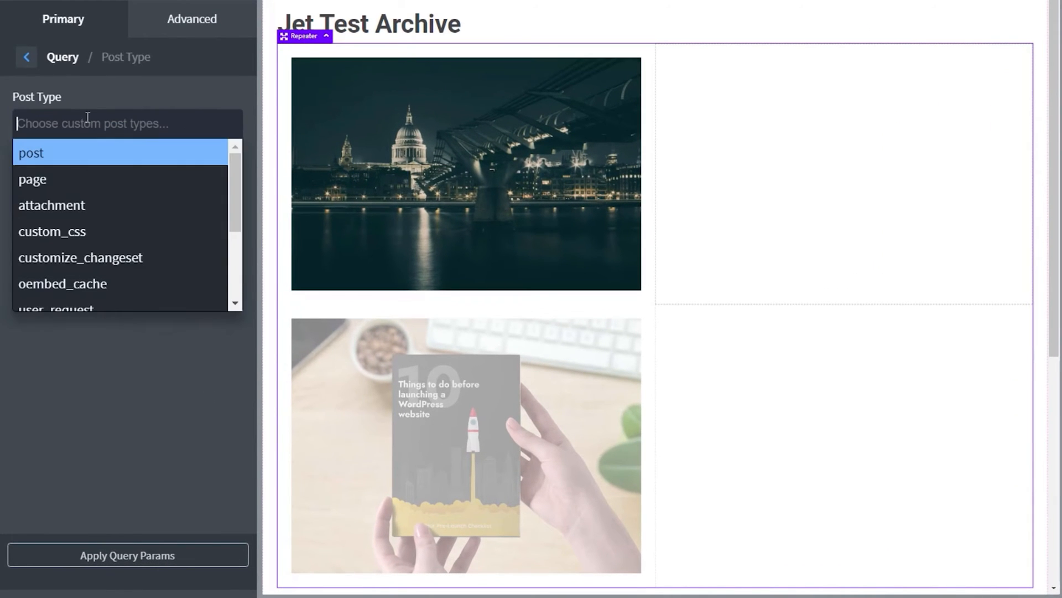
{"action": "scroll", "scroll_direction": "down", "scroll_amount": 3}
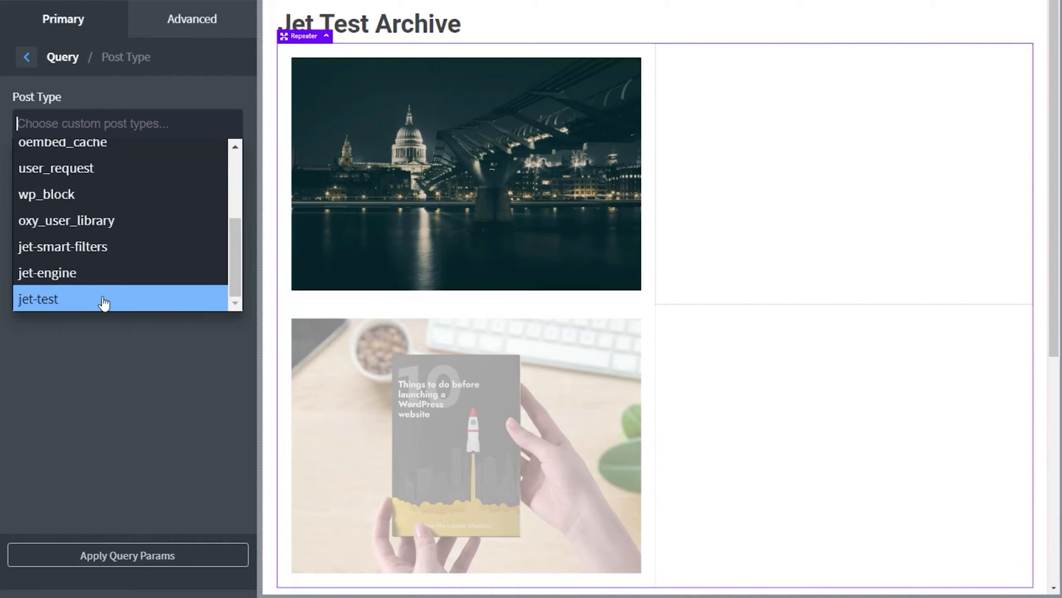
{"action": "left_click", "coordinate": [37, 299]}
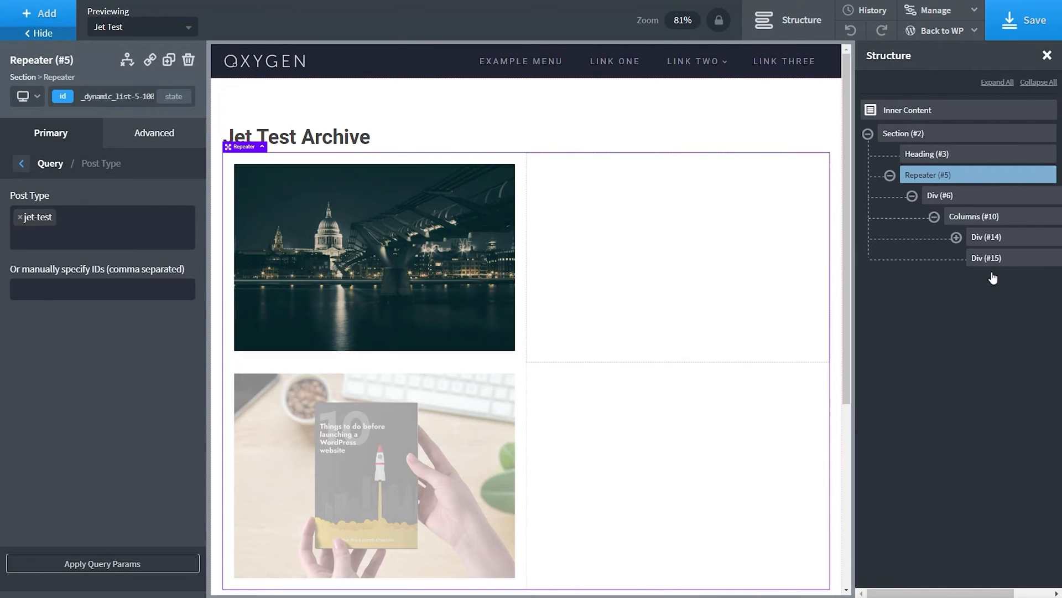
- Add a heading in the right column showing each post's title linked to its post
{"action": "left_click", "coordinate": [986, 258]}
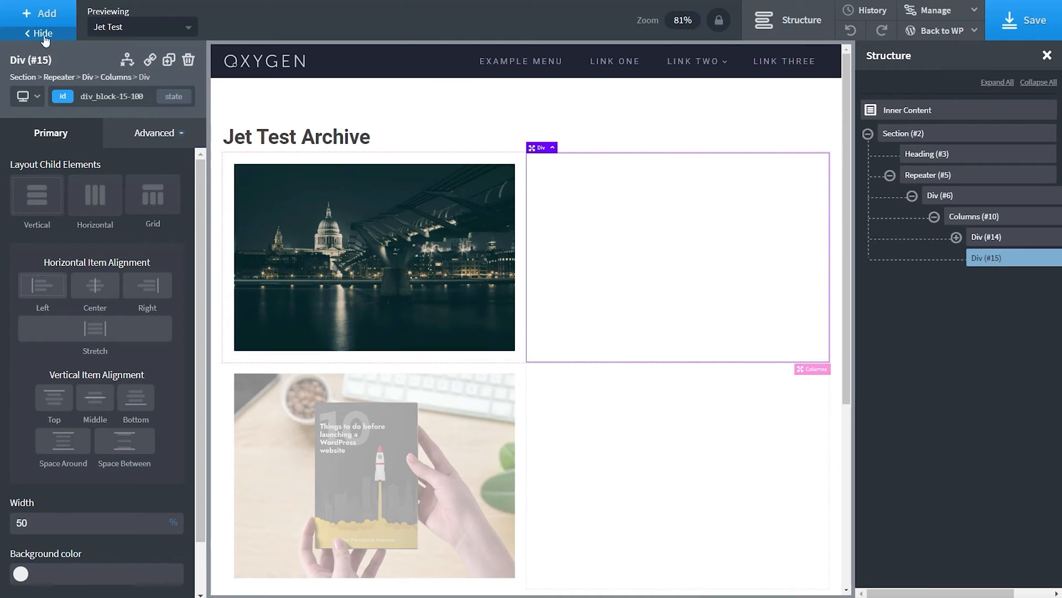
{"action": "left_click", "coordinate": [41, 14]}
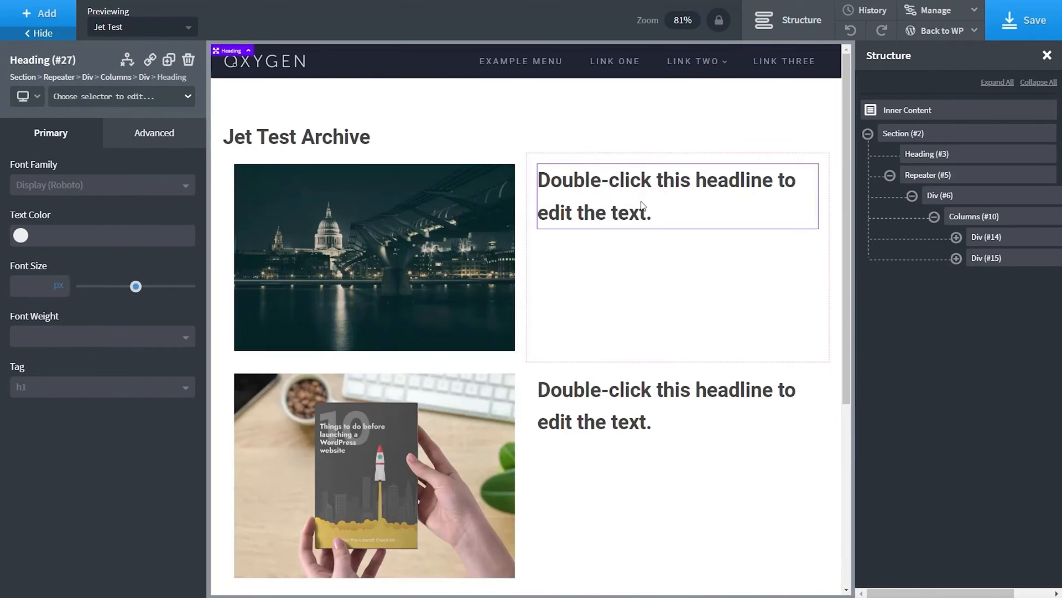
{"action": "double_click", "coordinate": [665, 196]}
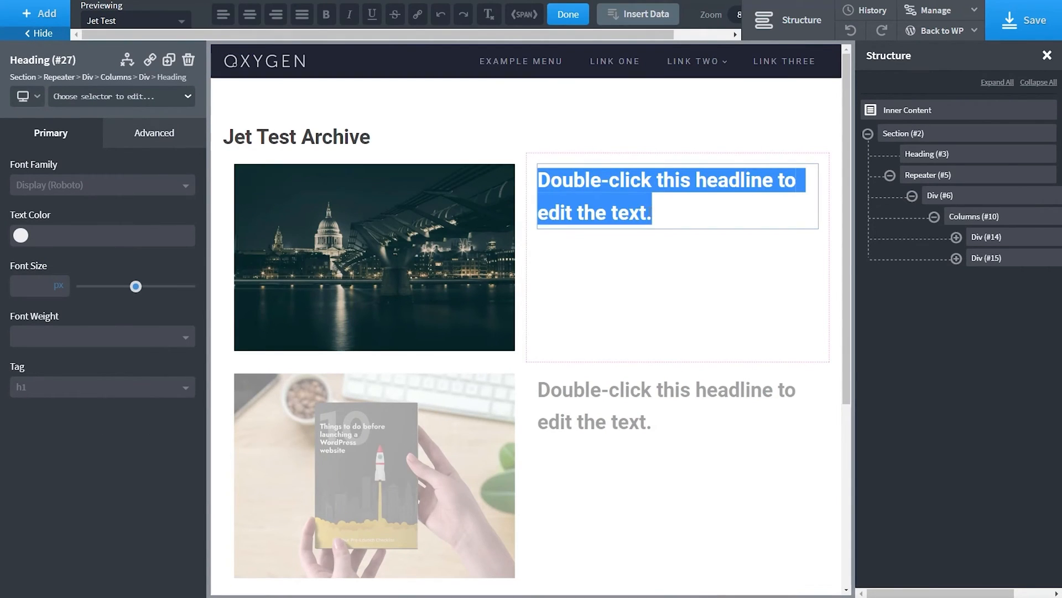
{"action": "left_click", "coordinate": [637, 13]}
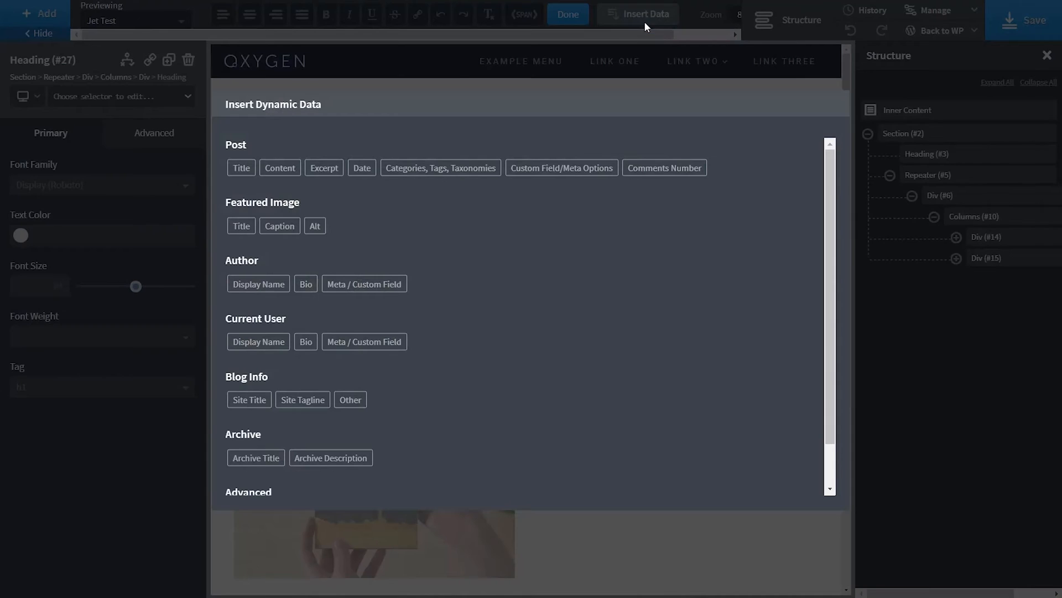
{"action": "left_click", "coordinate": [240, 168]}
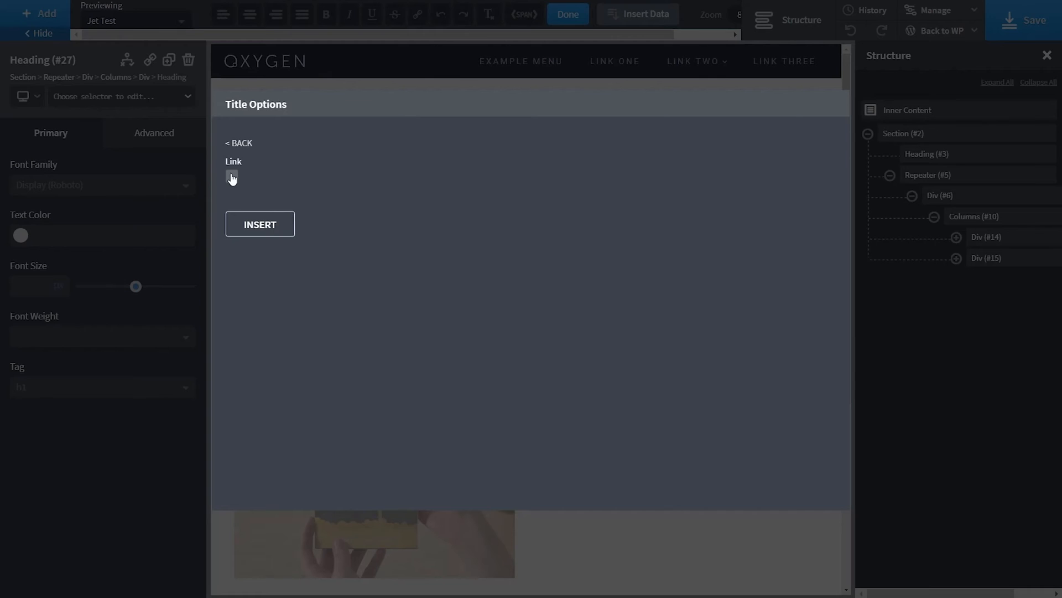
{"action": "left_click", "coordinate": [259, 225]}
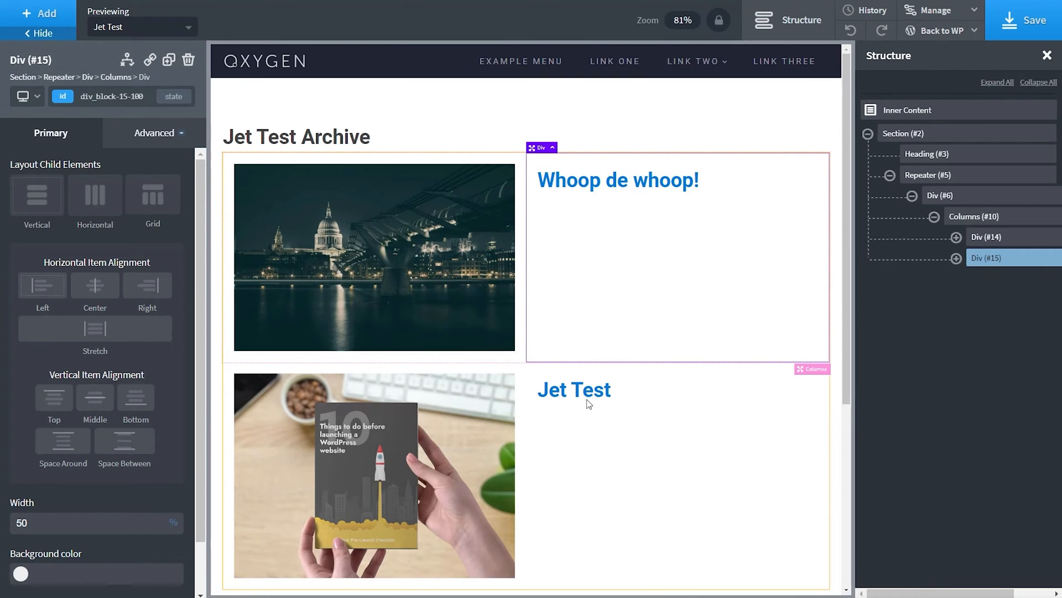
{"action": "mouse_move", "coordinate": [595, 179]}
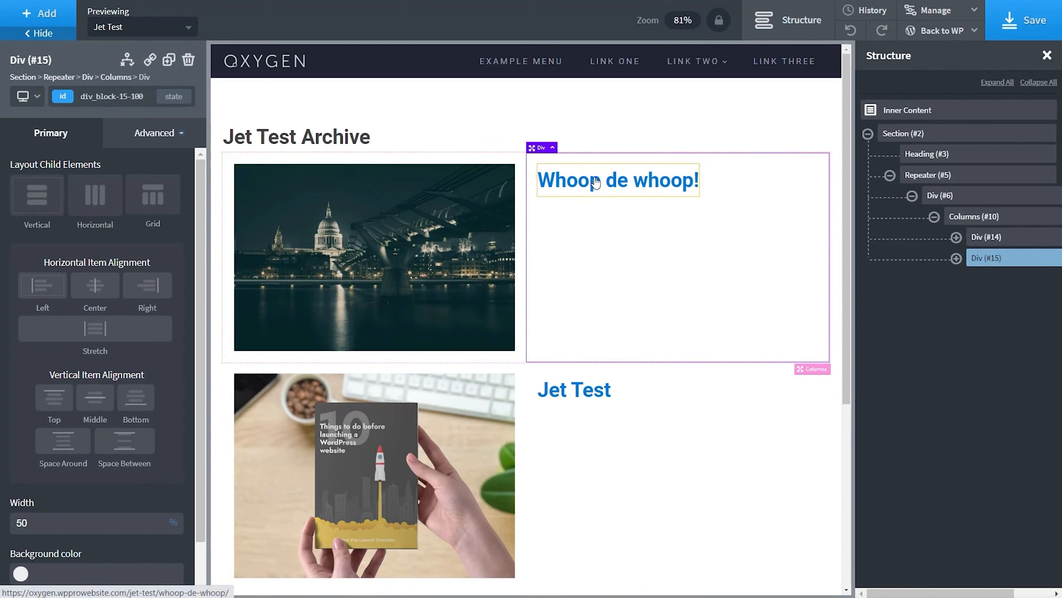
{"action": "mouse_move", "coordinate": [596, 297]}
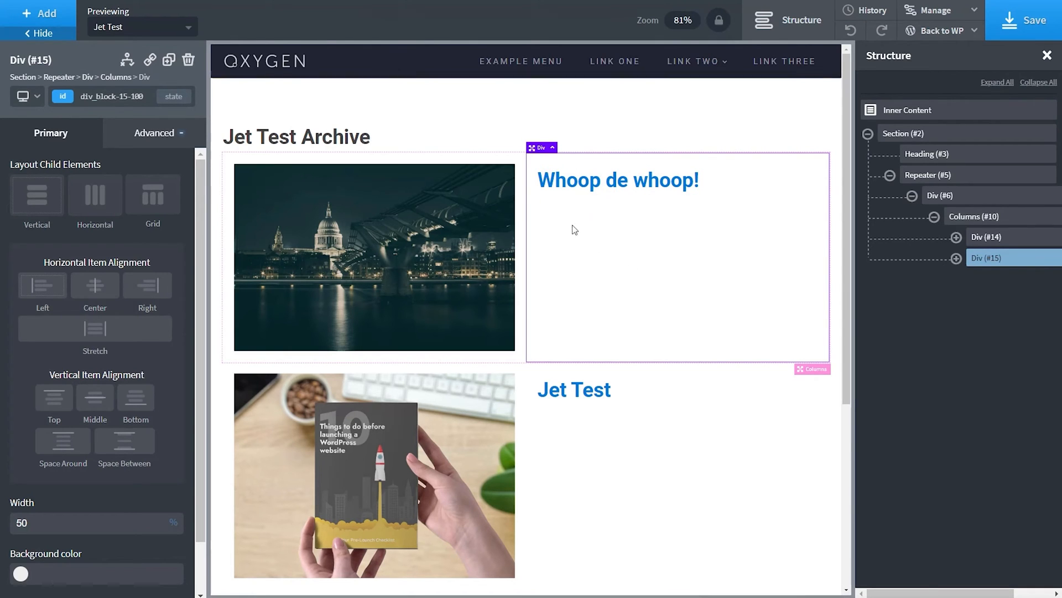
- Add a text block under the title filled with the post's content
{"action": "left_click", "coordinate": [39, 13]}
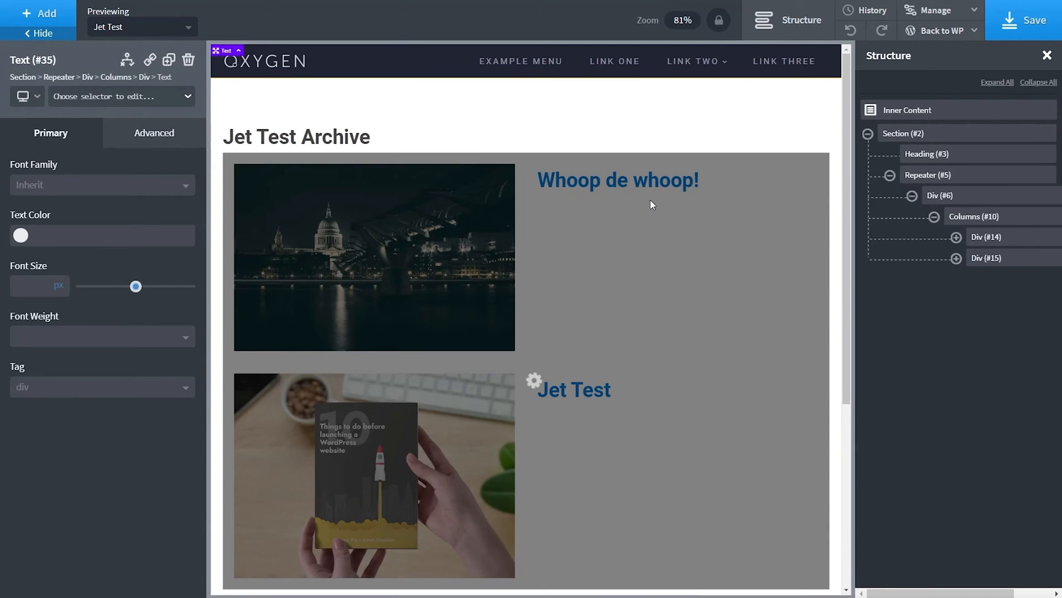
{"action": "double_click", "coordinate": [642, 203]}
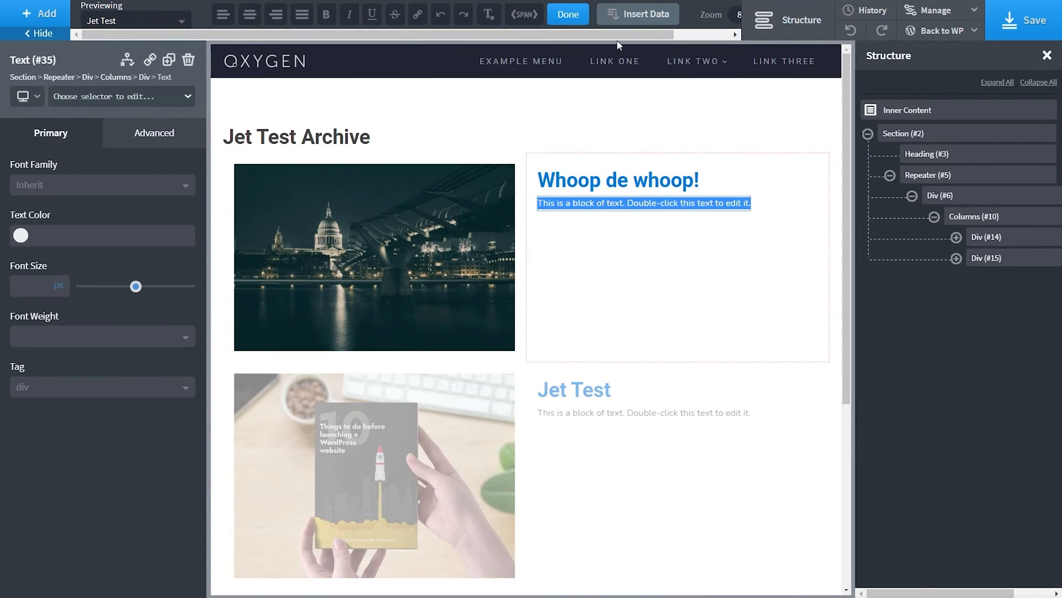
{"action": "left_click", "coordinate": [637, 13]}
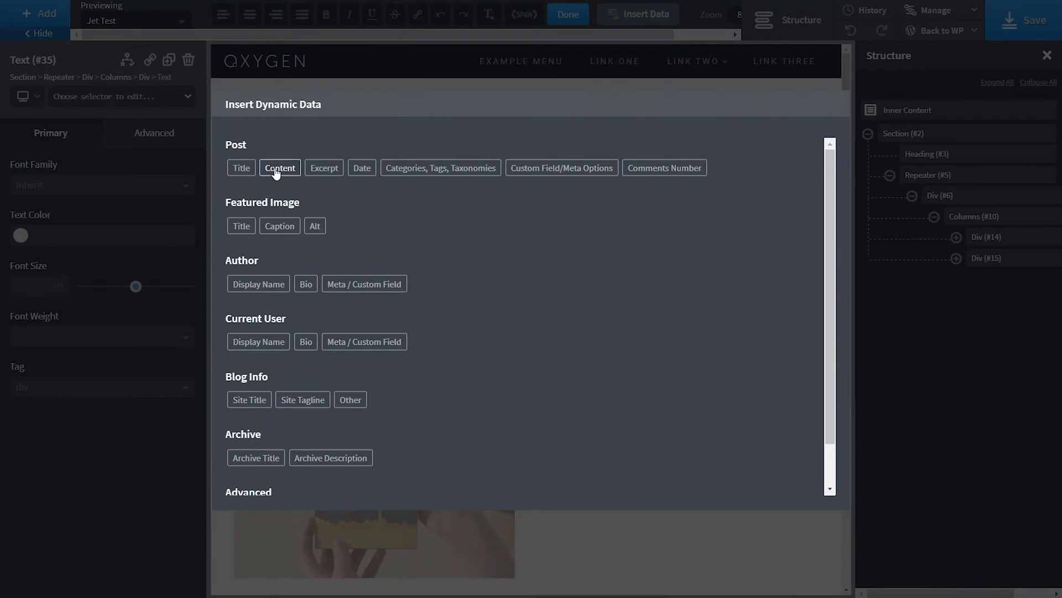
{"action": "left_click", "coordinate": [278, 167]}
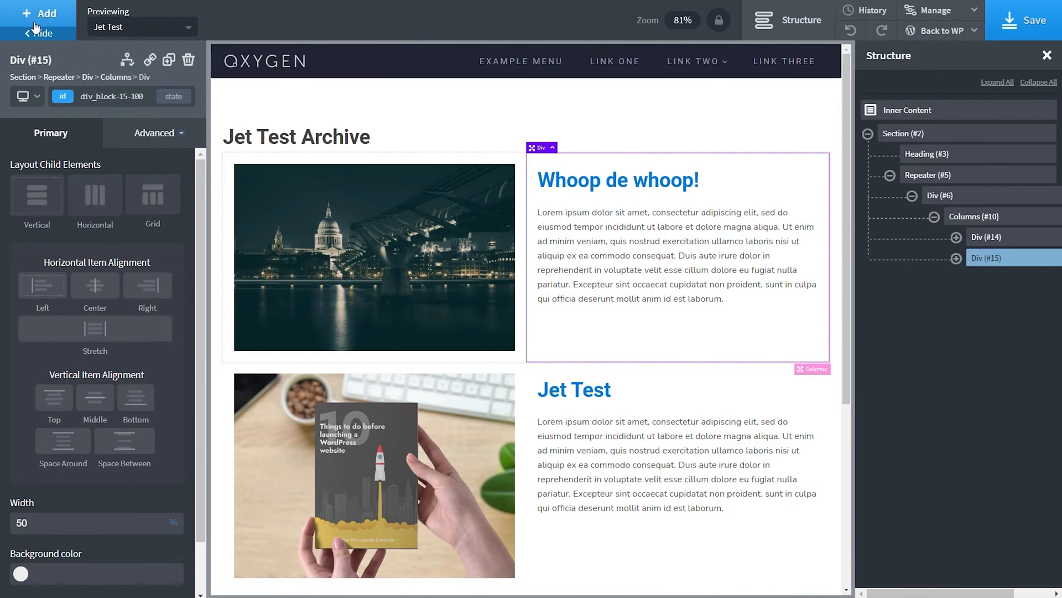
- Add an h6 heading under the post content reading 'Price £'
{"action": "left_click", "coordinate": [39, 14]}
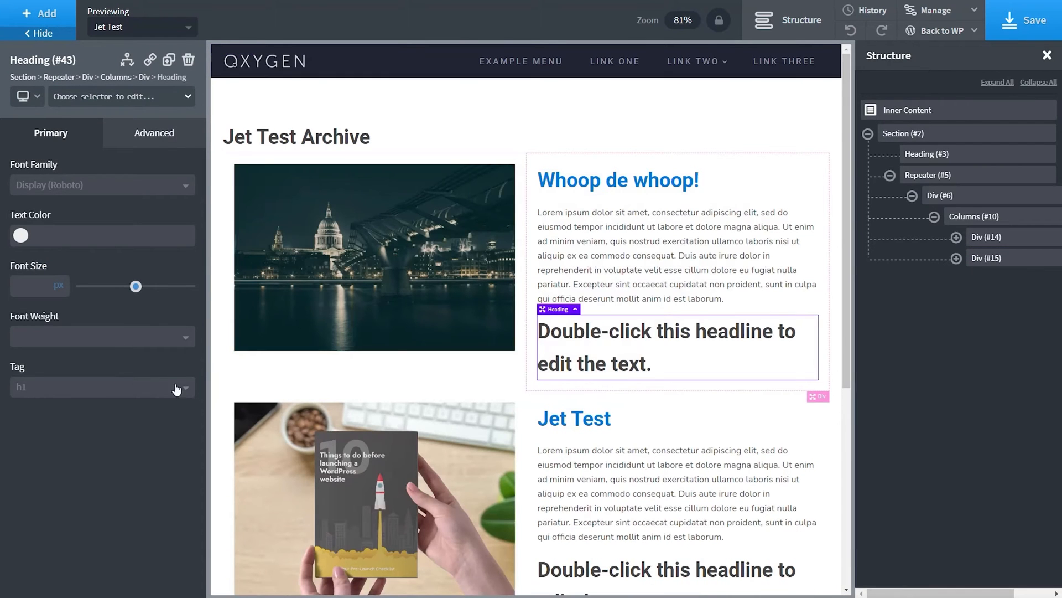
{"action": "left_click", "coordinate": [101, 386]}
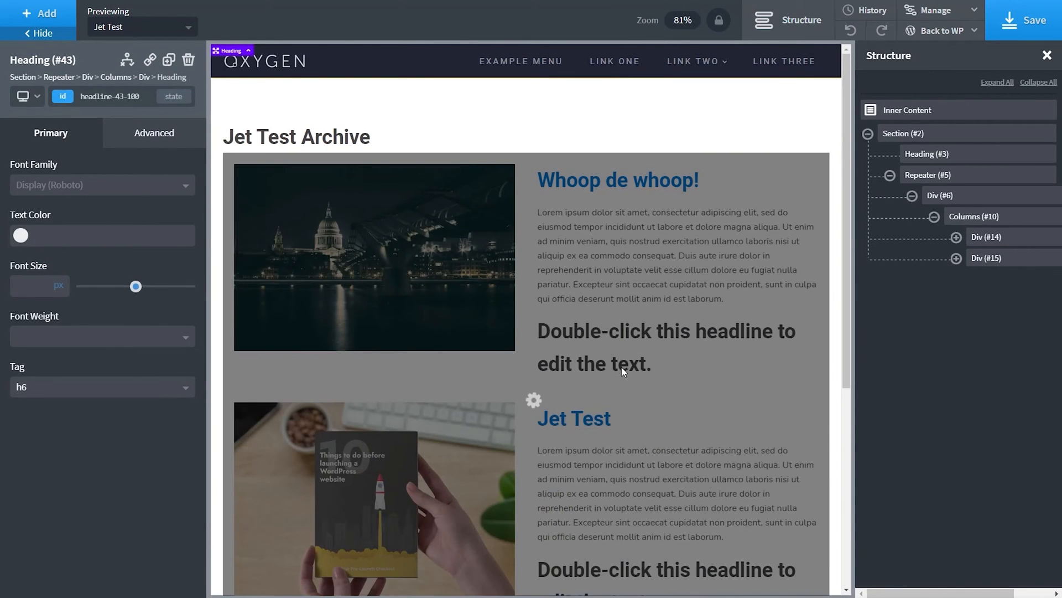
{"action": "double_click", "coordinate": [620, 331]}
{"action": "type", "text": "P"}
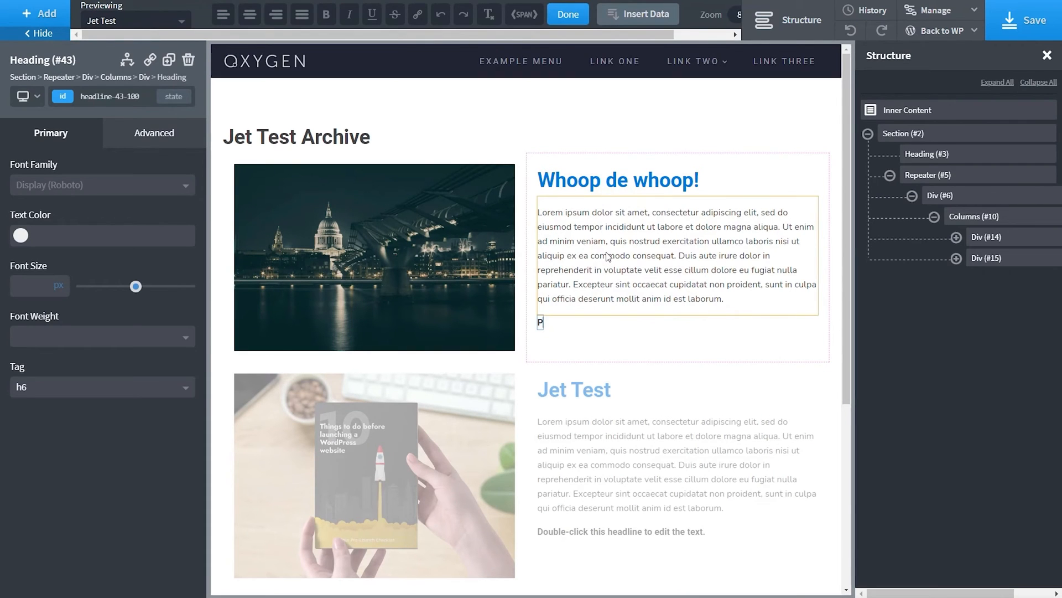
{"action": "type", "text": "rice £"}
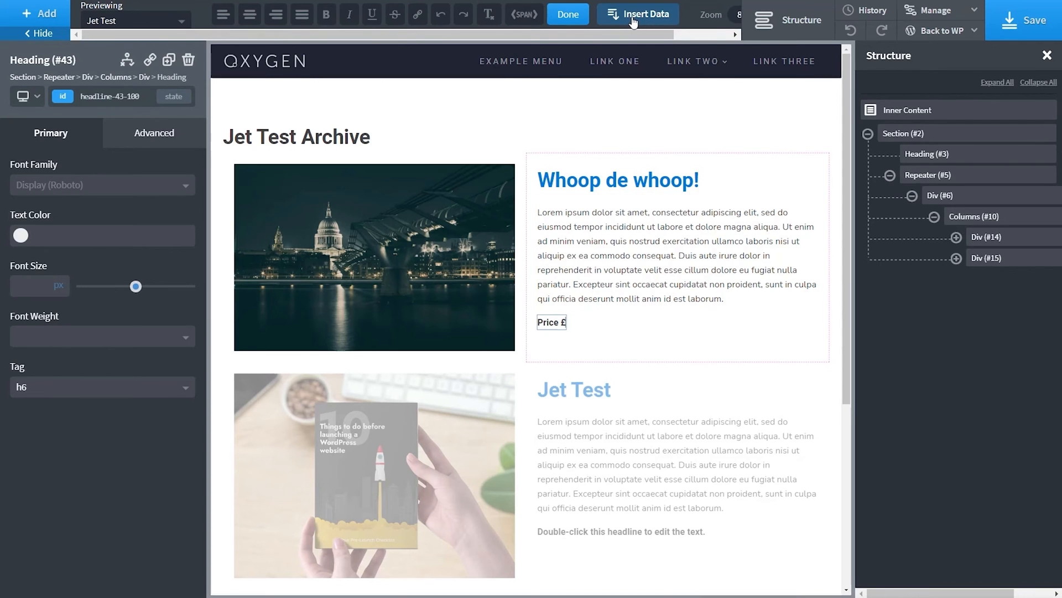
- Insert the numeric-stuff custom field value after 'Price £' in the heading
{"action": "left_click", "coordinate": [638, 13]}
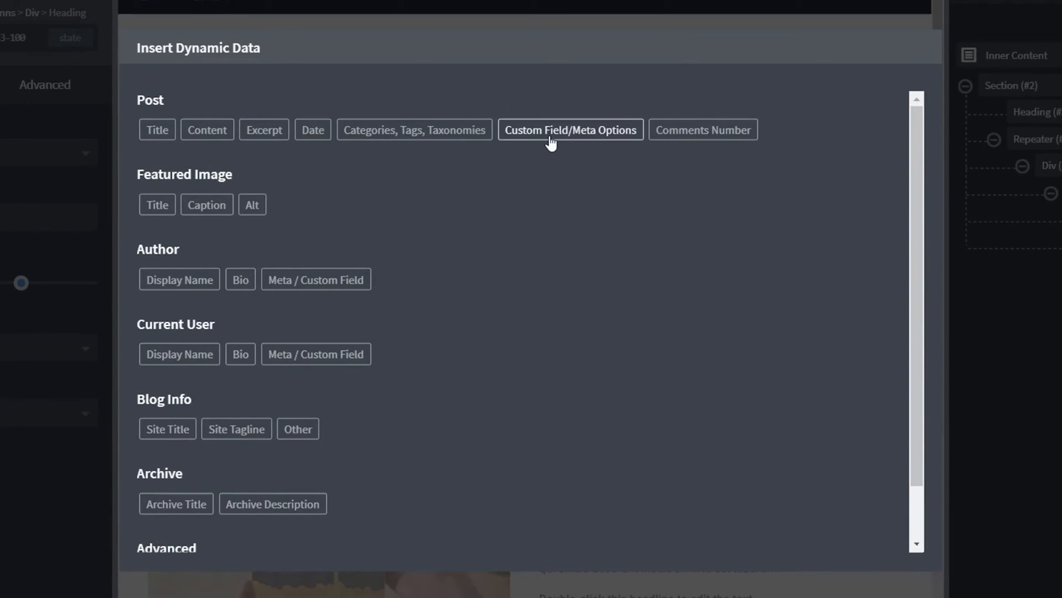
{"action": "left_click", "coordinate": [571, 130]}
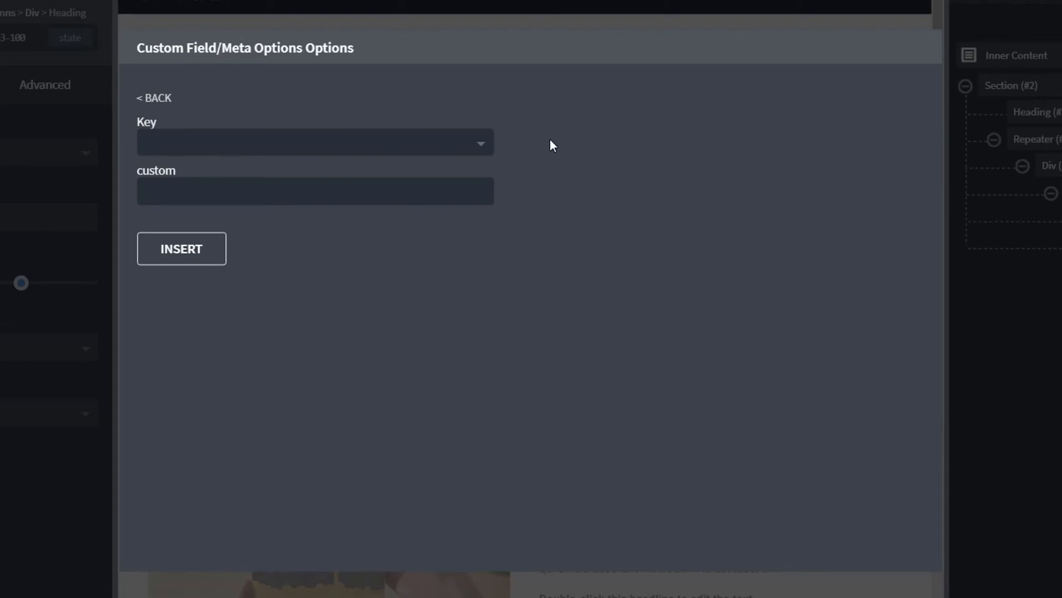
{"action": "mouse_move", "coordinate": [332, 288]}
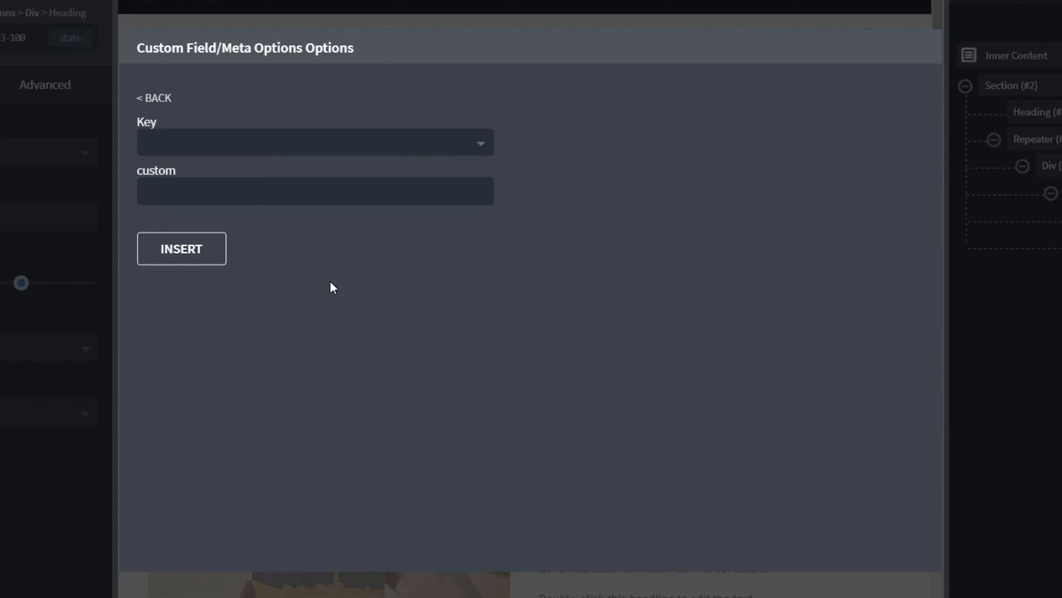
{"action": "mouse_move", "coordinate": [361, 162]}
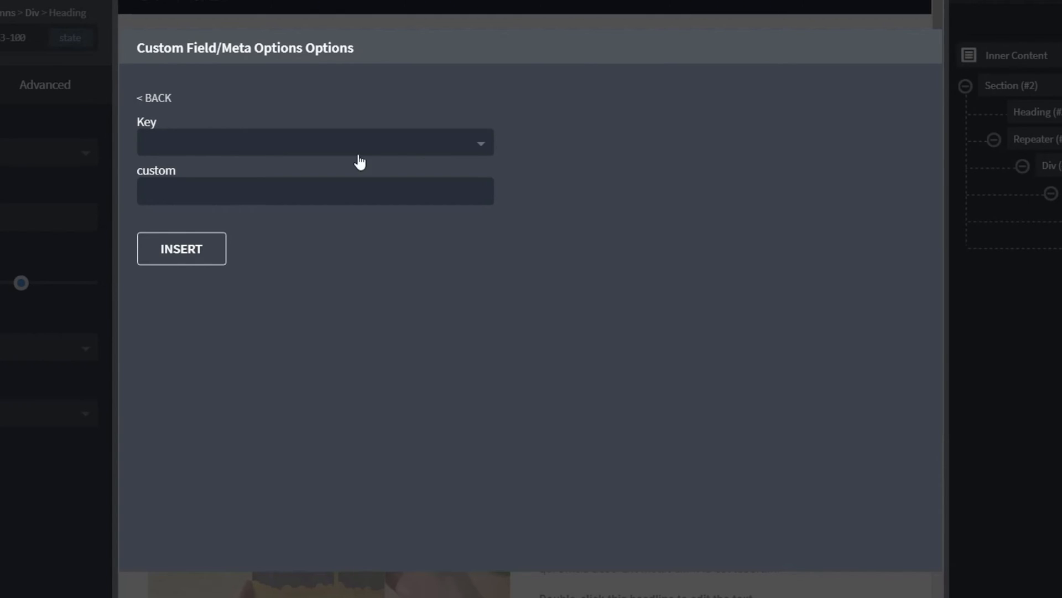
{"action": "left_click", "coordinate": [314, 143]}
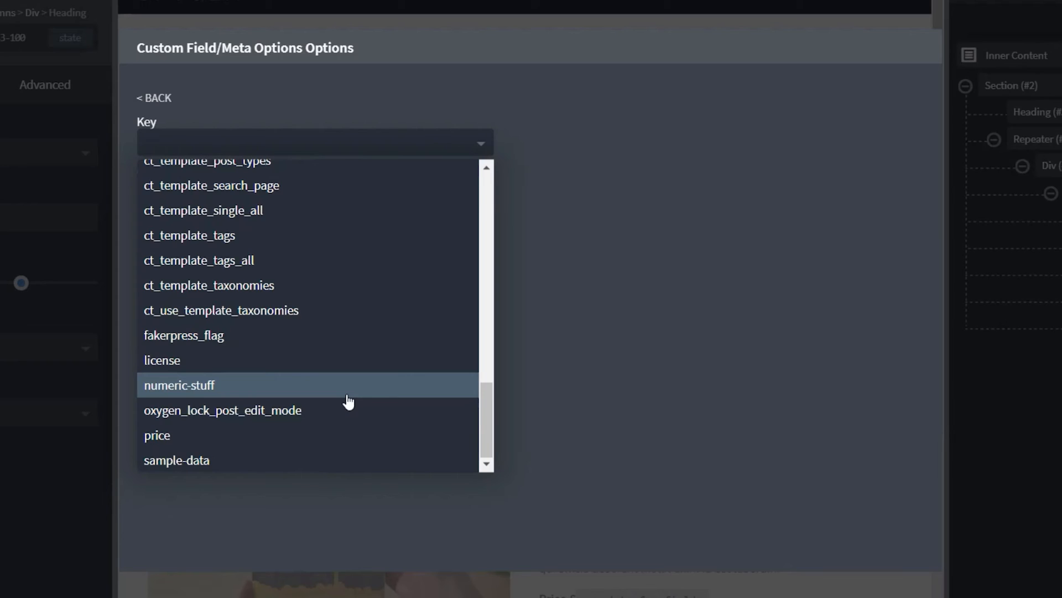
{"action": "left_click", "coordinate": [179, 386]}
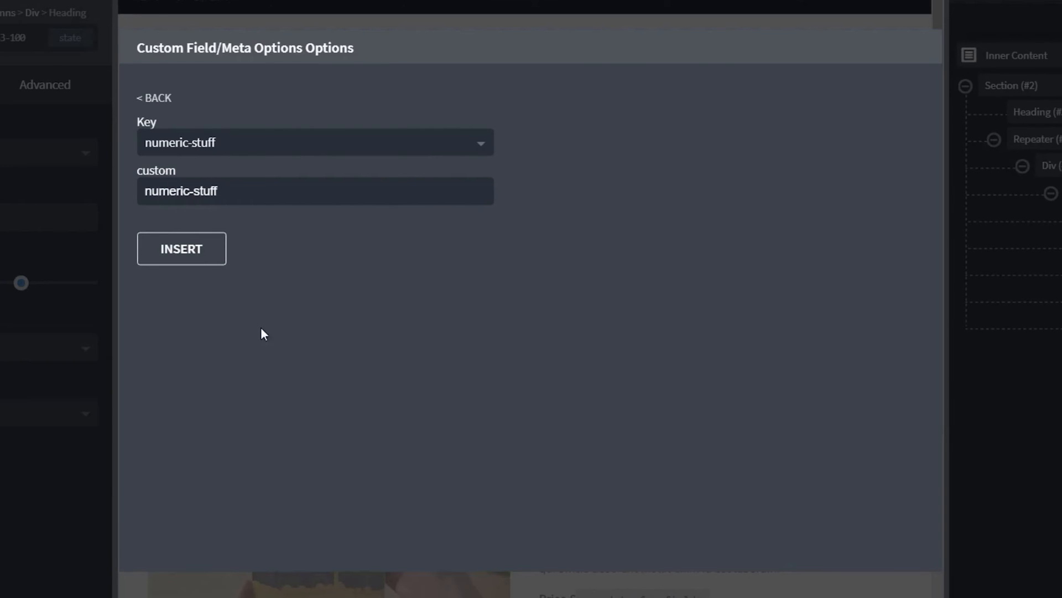
{"action": "left_click", "coordinate": [180, 247]}
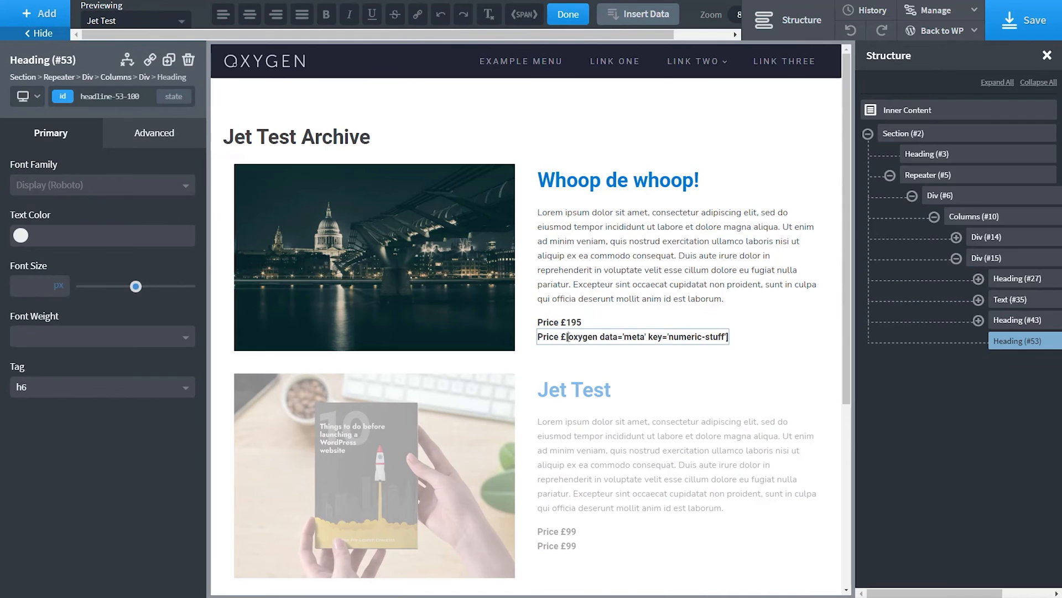
- Replace the second price heading's placeholder with the sample-data custom field value
{"action": "triple_click", "coordinate": [632, 336]}
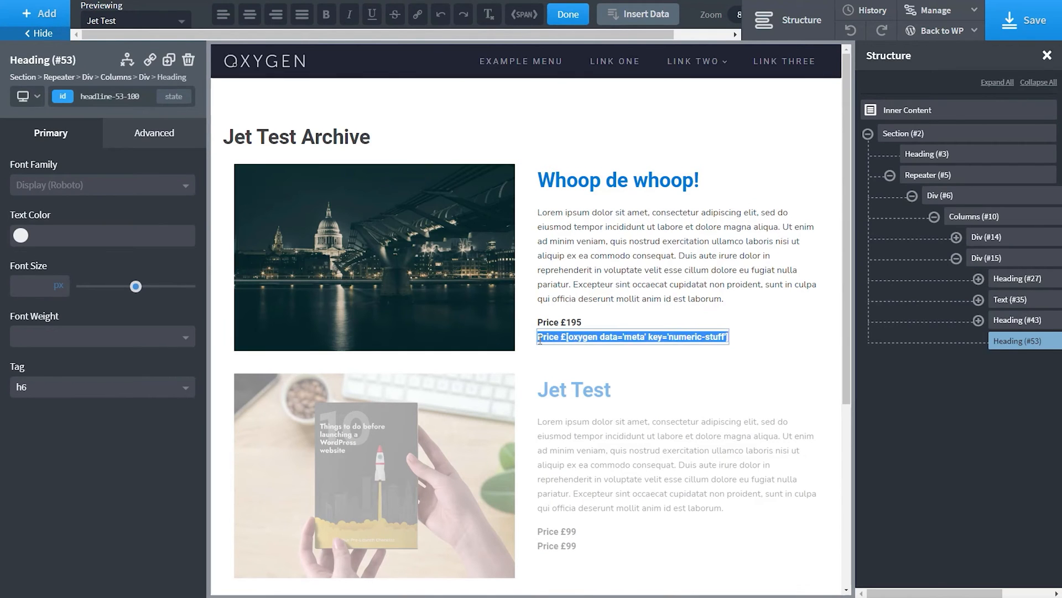
{"action": "left_click", "coordinate": [638, 14]}
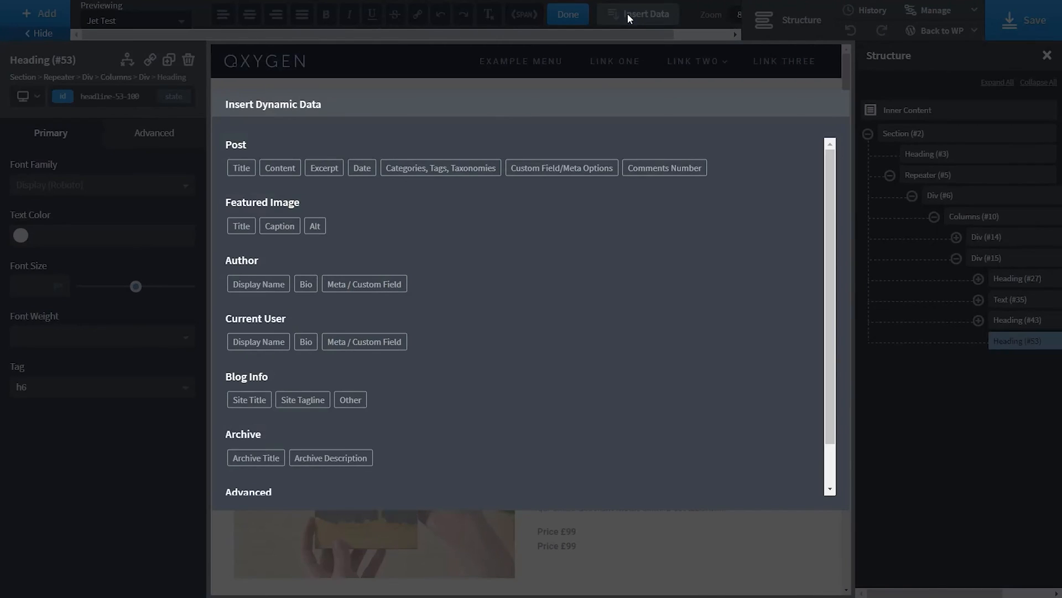
{"action": "left_click", "coordinate": [561, 167]}
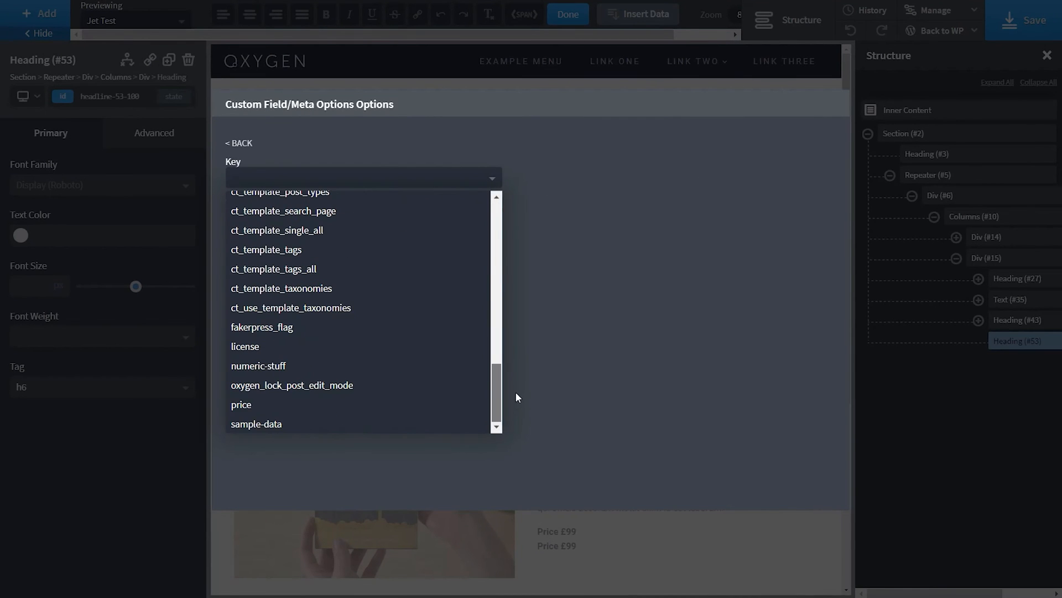
{"action": "left_click", "coordinate": [255, 424]}
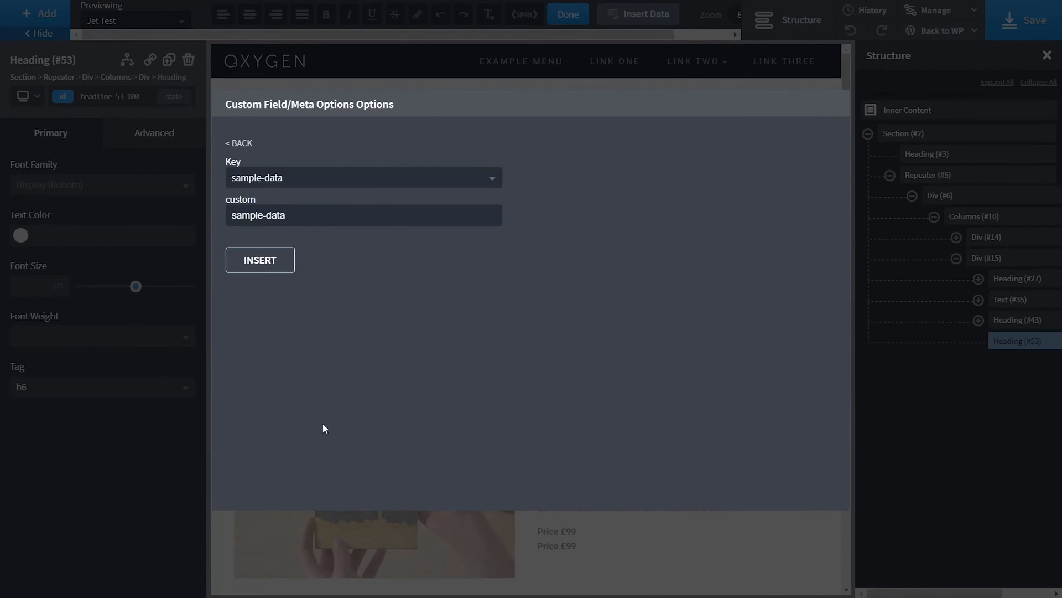
{"action": "left_click", "coordinate": [259, 259]}
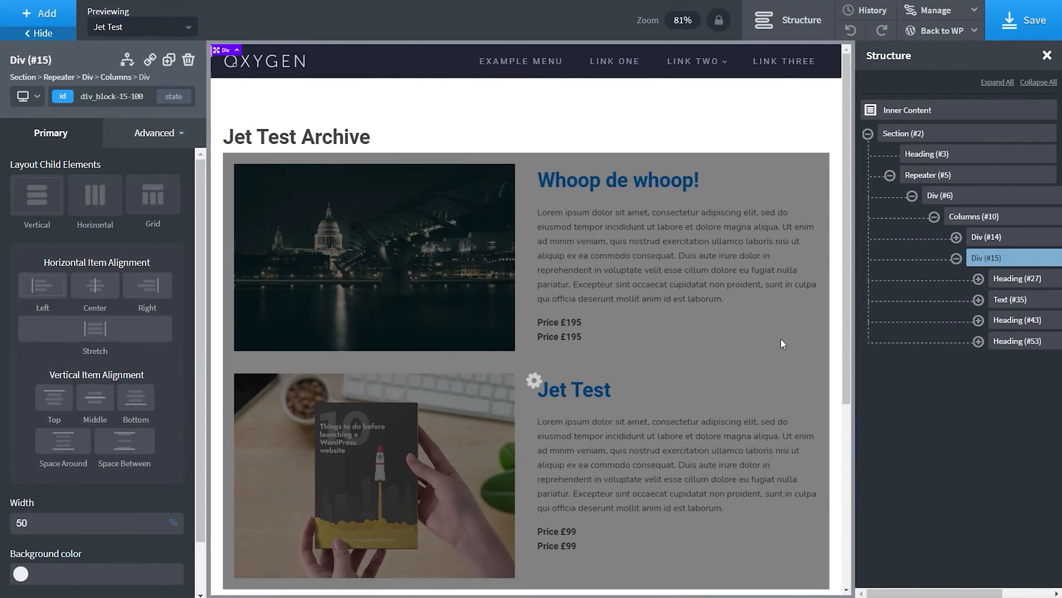
- Deselect the edited heading so each post shows its sample-data text under the price
{"action": "left_click", "coordinate": [614, 337]}
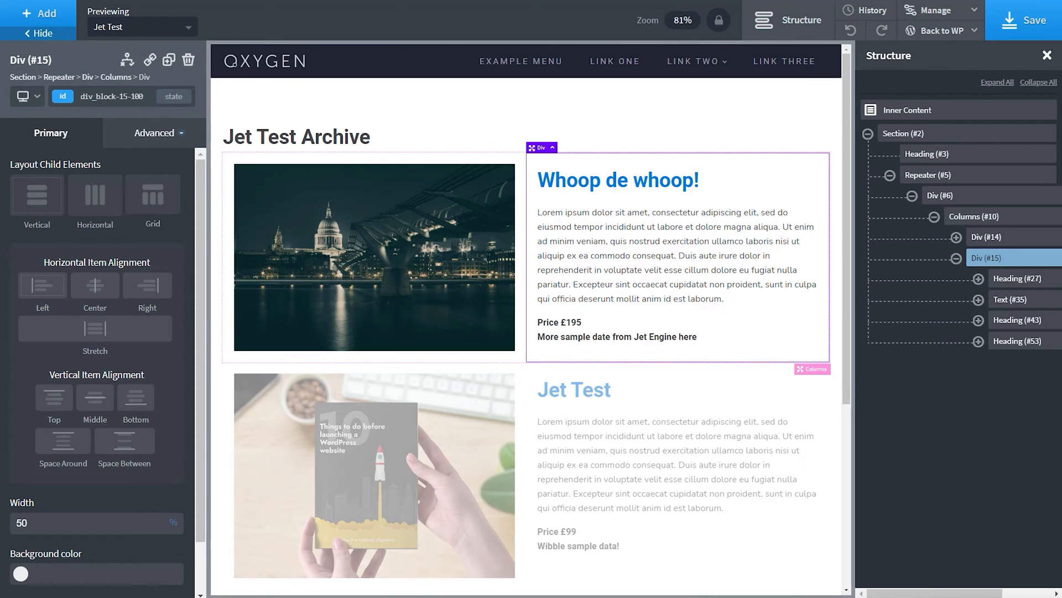
{"action": "mouse_move", "coordinate": [922, 536]}
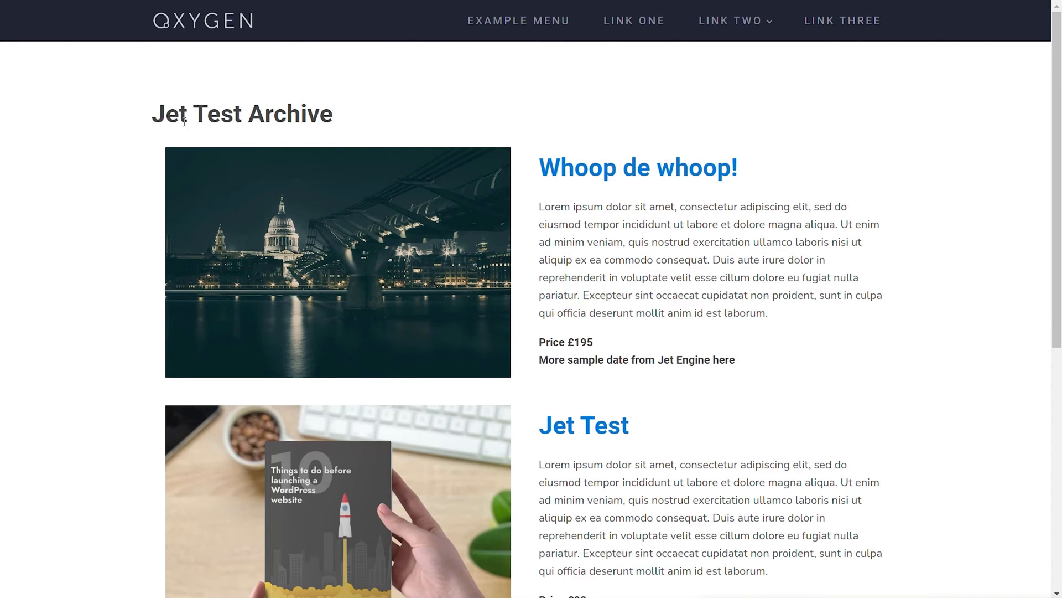
- Highlight the Jet Test Archive heading on the live page and scroll down the listing
{"action": "triple_click", "coordinate": [242, 114]}
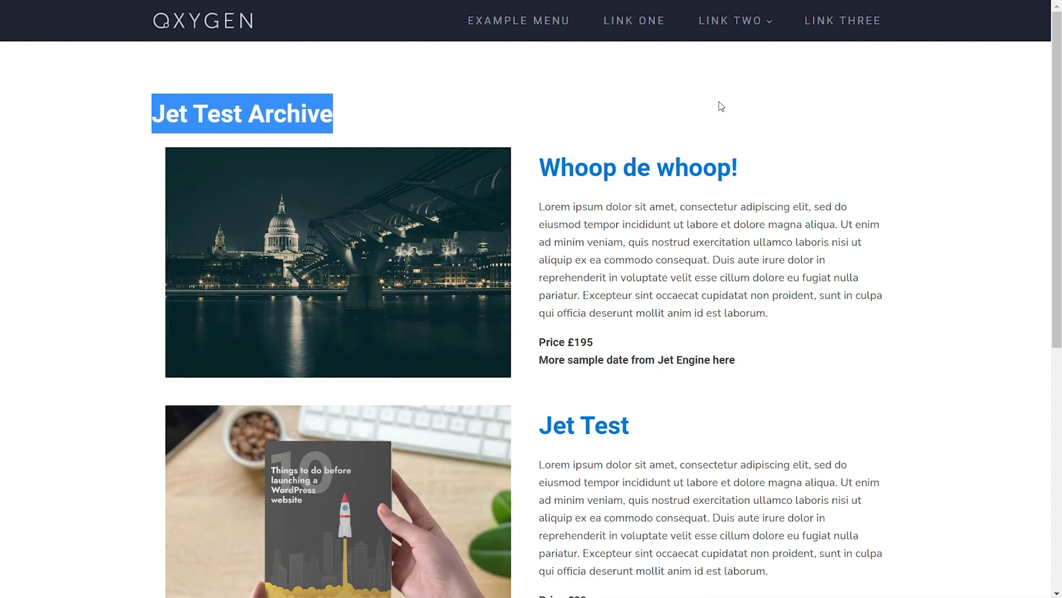
{"action": "scroll", "scroll_direction": "down", "scroll_amount": 3}
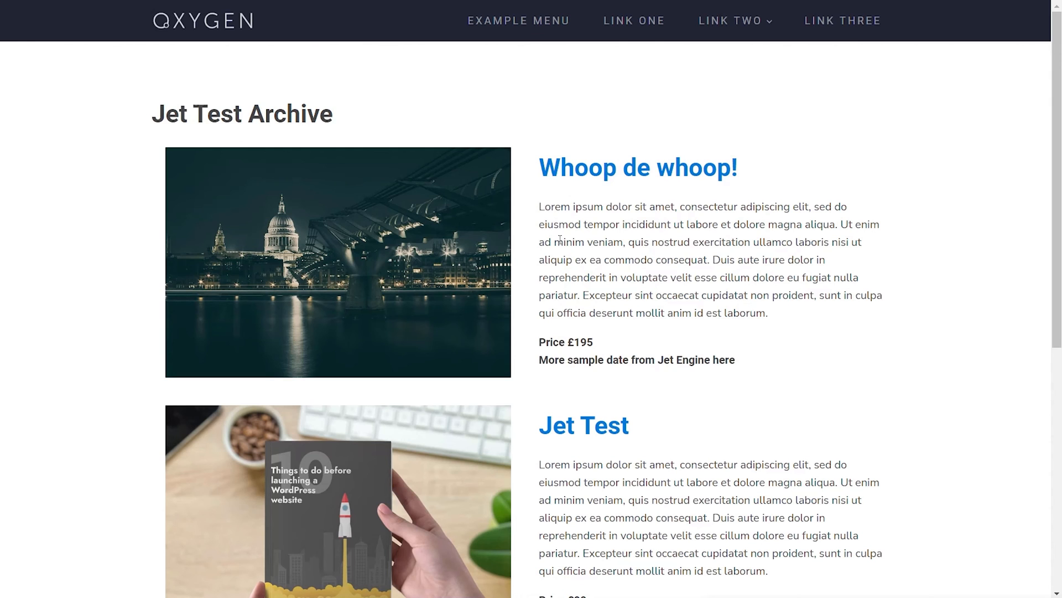
{"action": "mouse_move", "coordinate": [615, 219]}
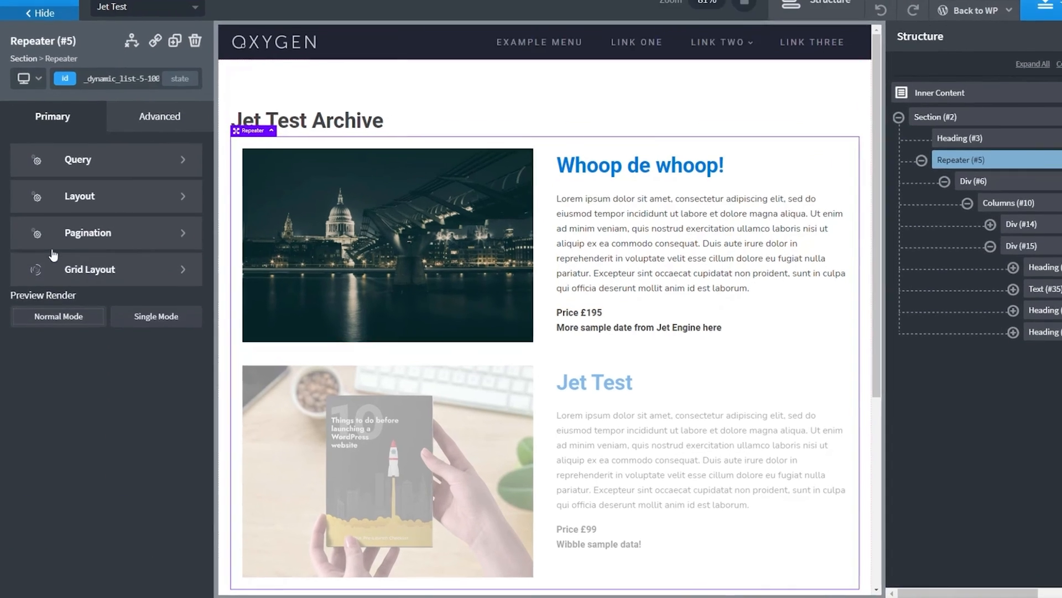
- Set the repeater query to order posts by title ascending and apply the query params
{"action": "left_click", "coordinate": [105, 160]}
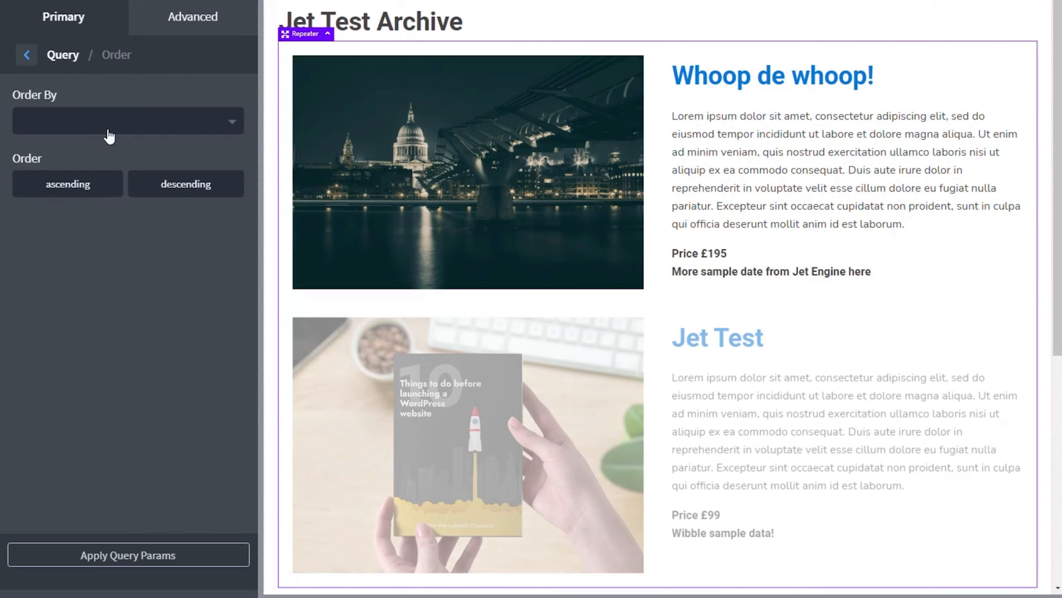
{"action": "left_click", "coordinate": [127, 121]}
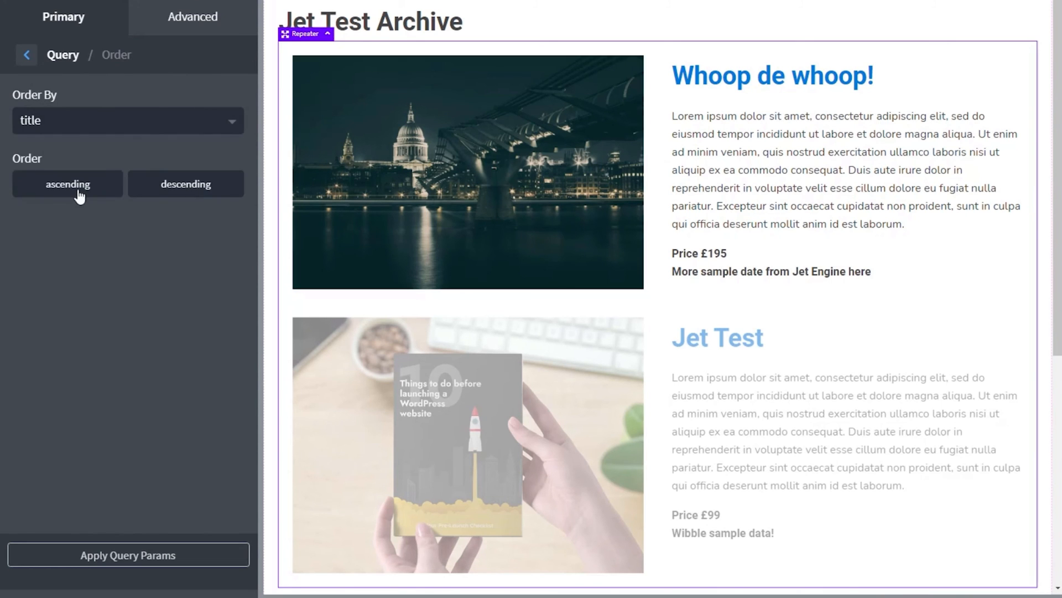
{"action": "left_click", "coordinate": [67, 184]}
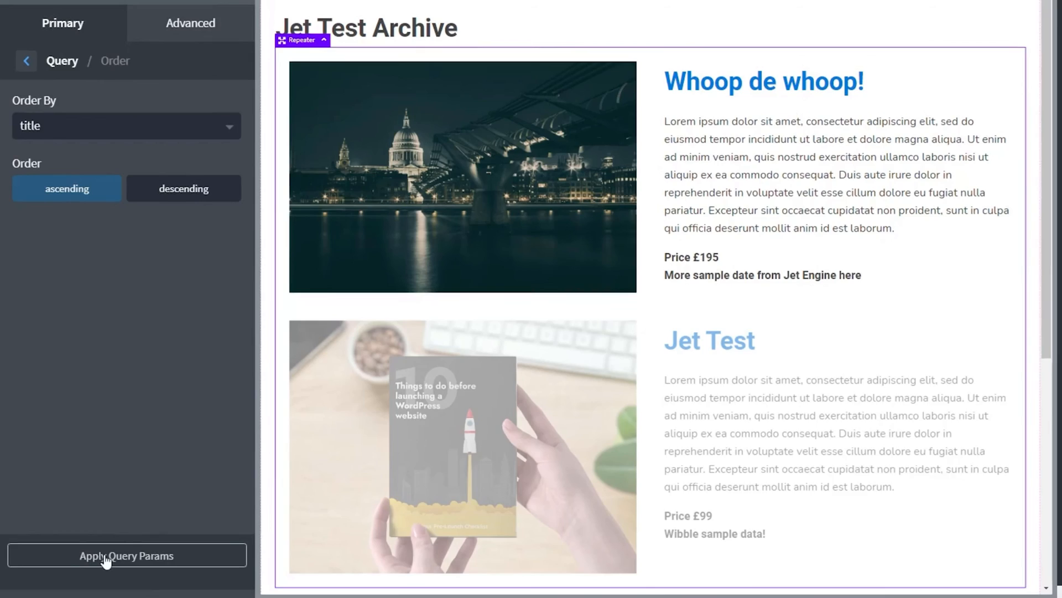
{"action": "left_click", "coordinate": [126, 555]}
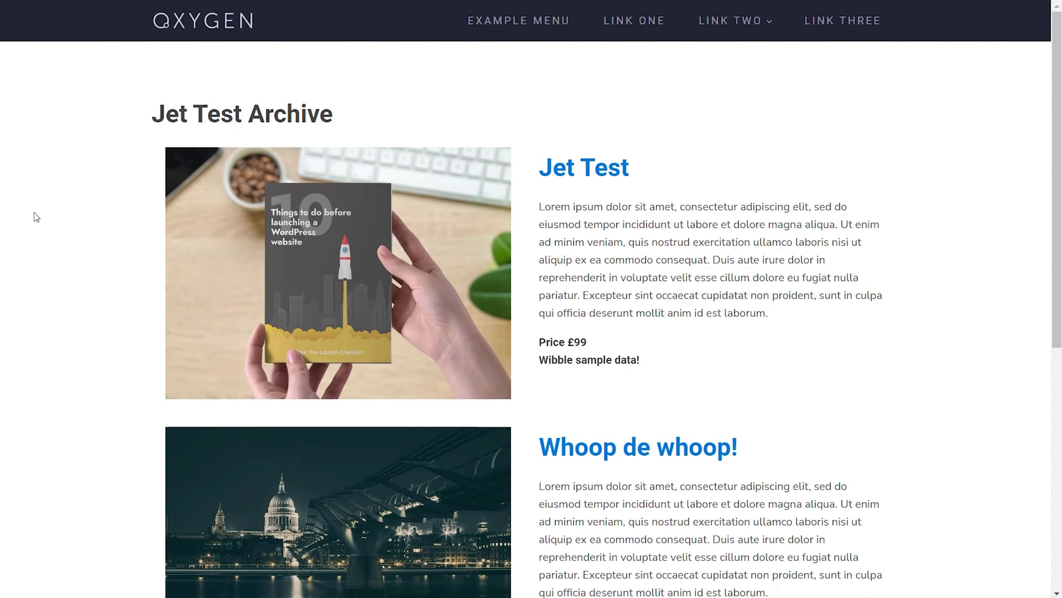
{"action": "mouse_move", "coordinate": [81, 279]}
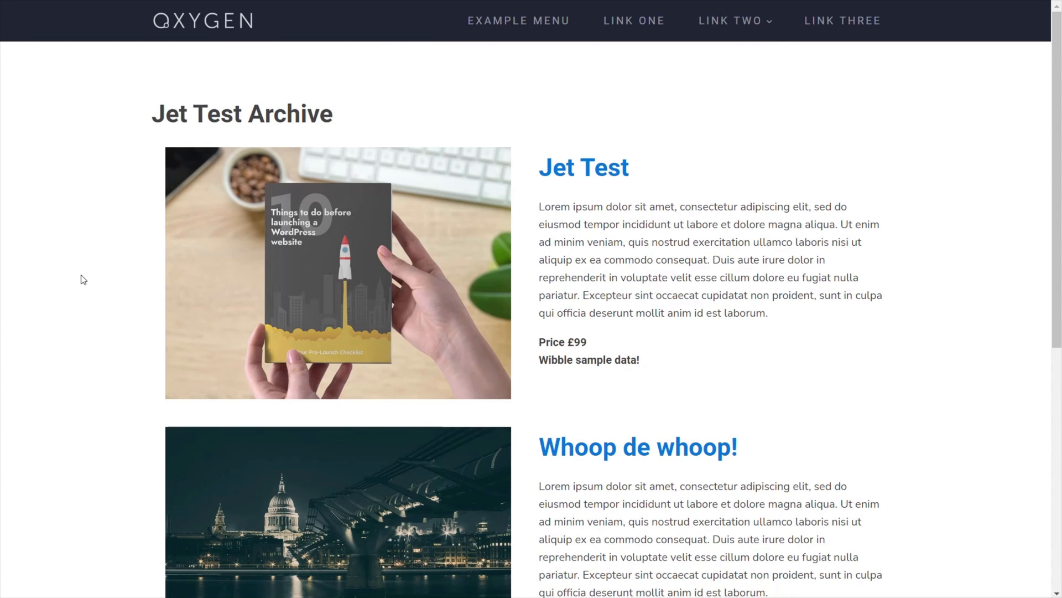